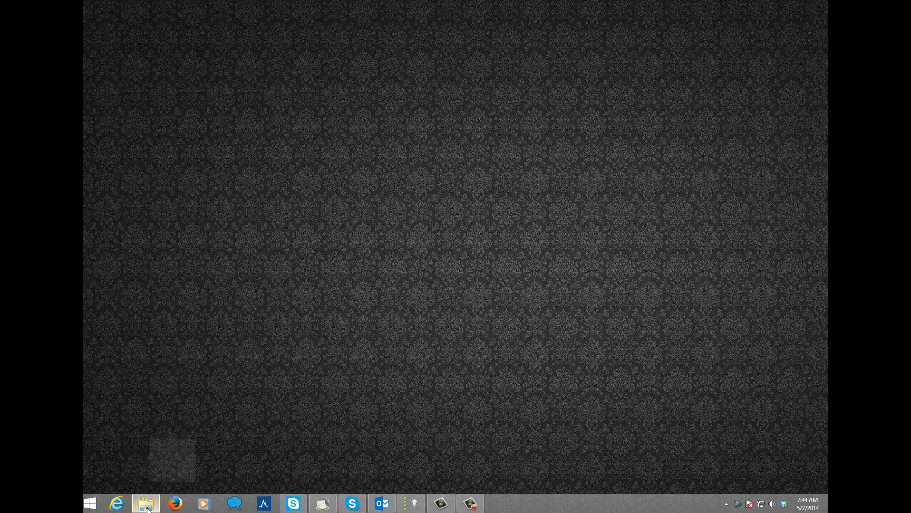
Step: Browse the Articles folder's list files, including the 1K Article Sites and combined articles lists
click(145, 504)
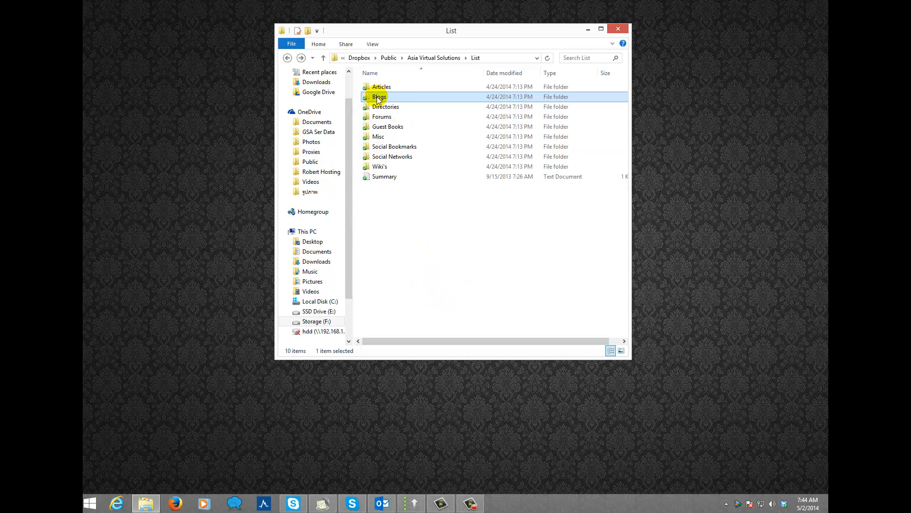
mouse_move(382, 236)
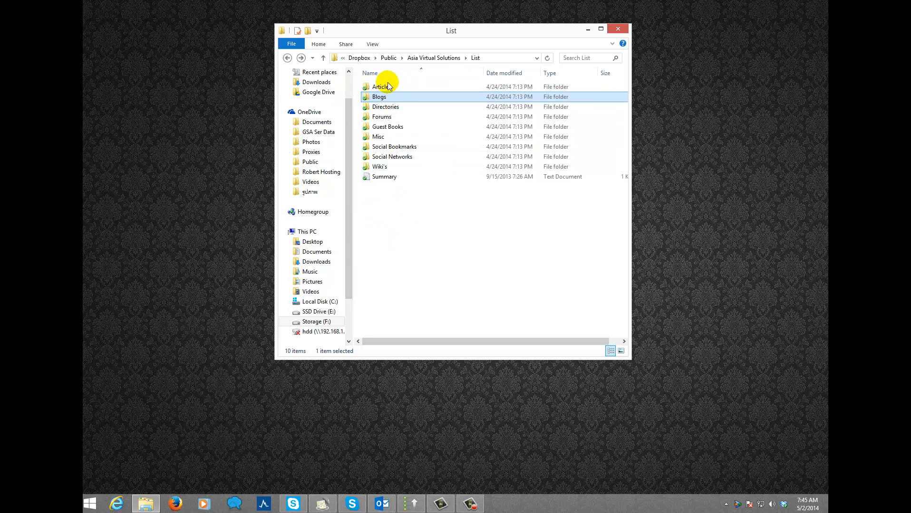
double_click(381, 87)
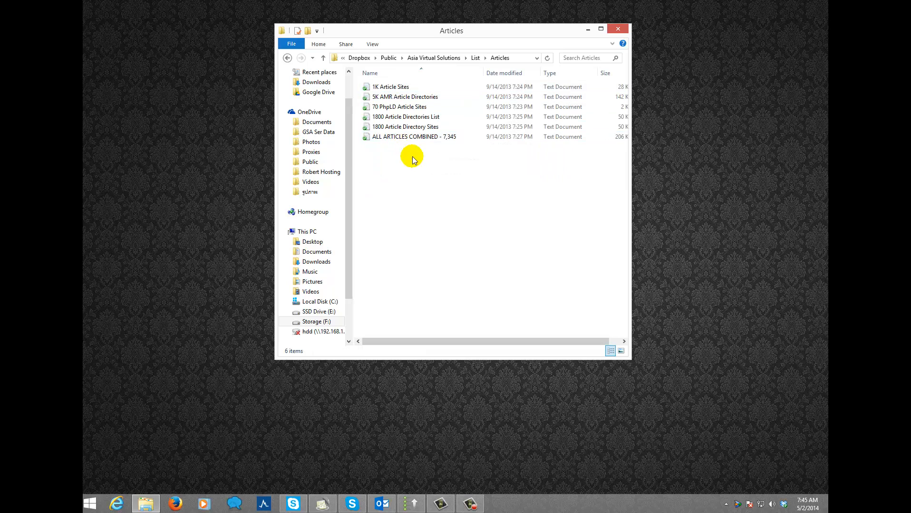
click(391, 86)
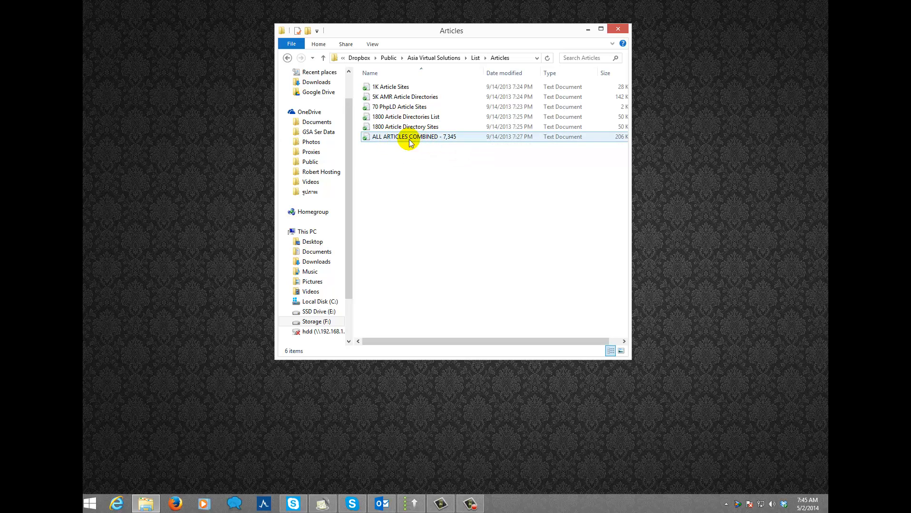
click(391, 86)
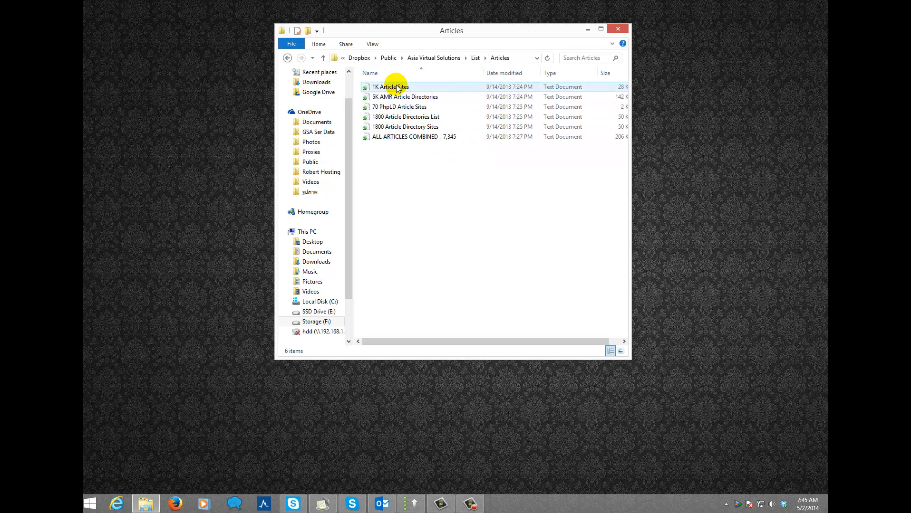
click(414, 137)
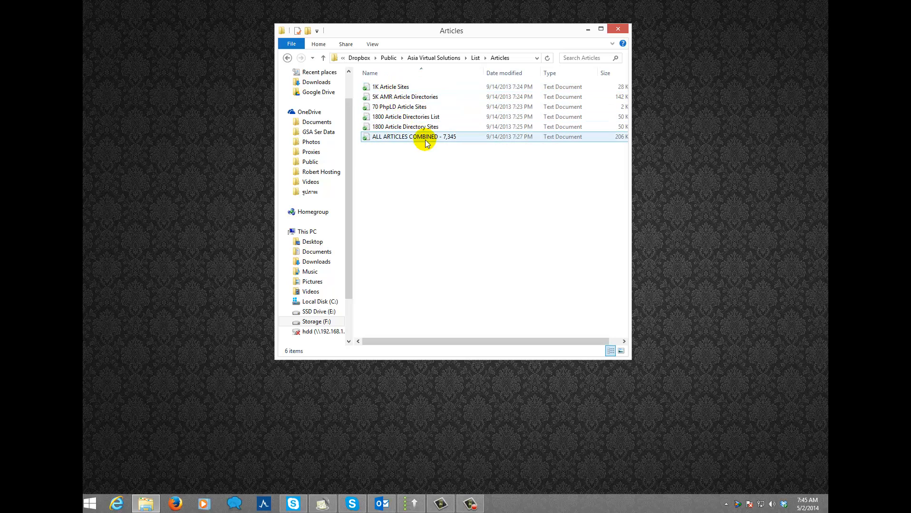
mouse_move(409, 143)
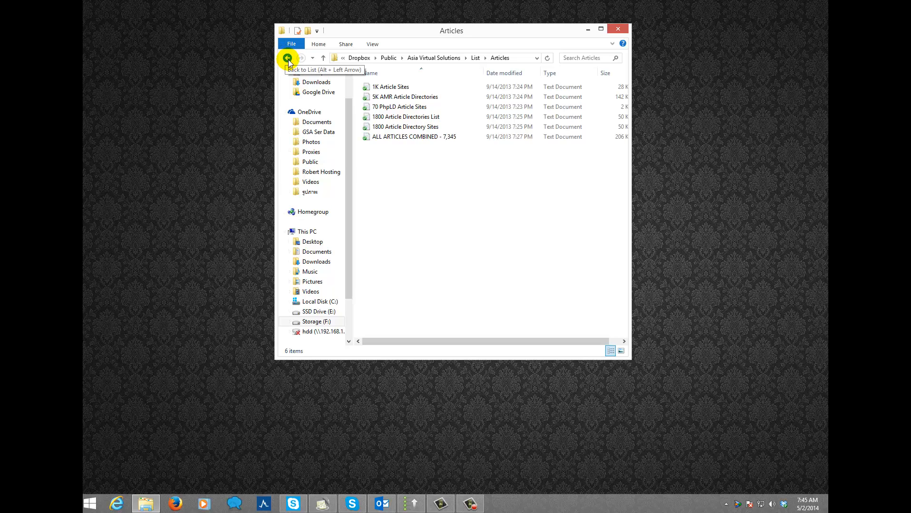
Step: Look through the Blogs folder's list files and return to the List folder
click(287, 57)
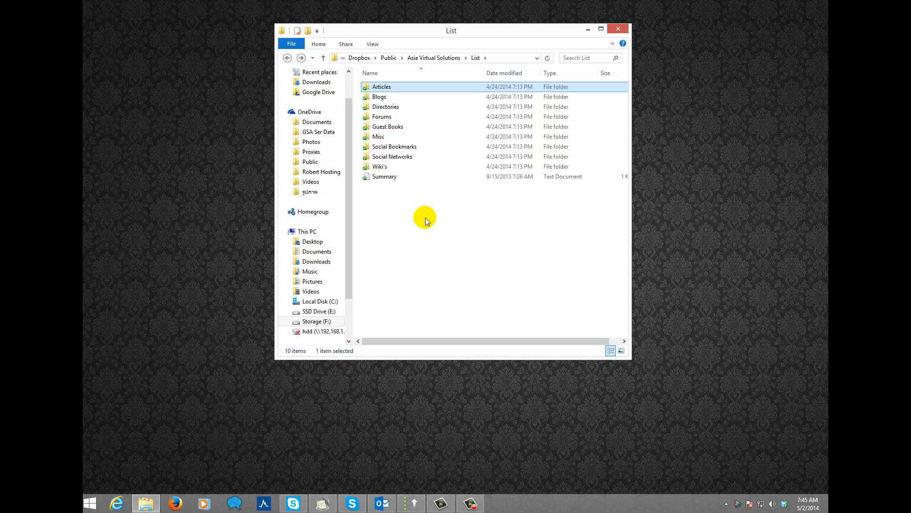
click(384, 177)
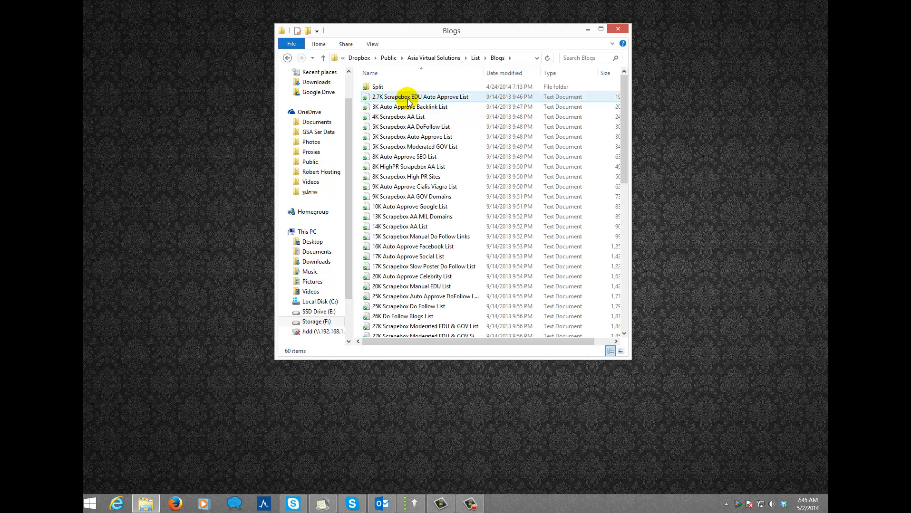
scroll(down, 3)
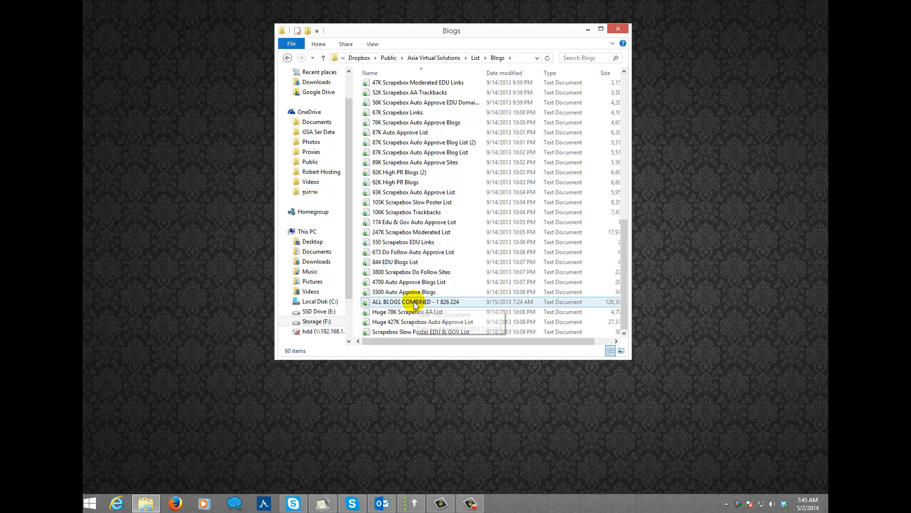
mouse_move(415, 302)
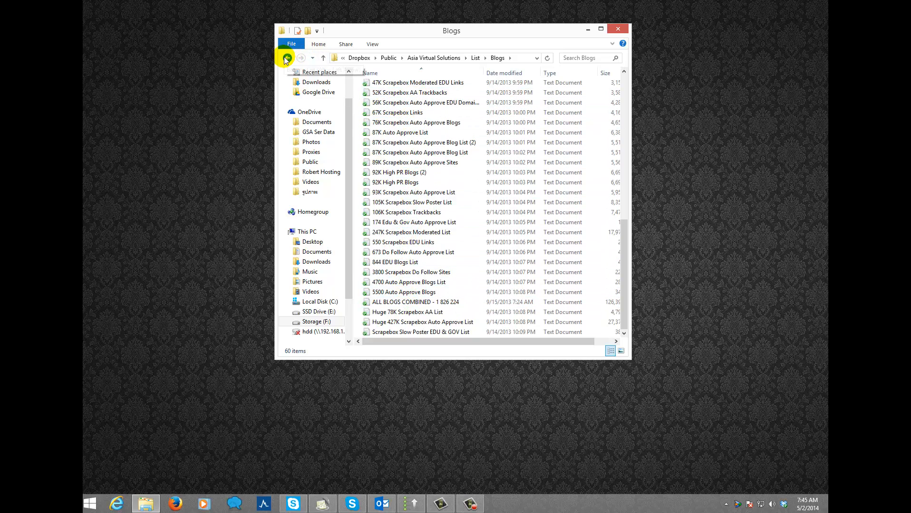
click(286, 57)
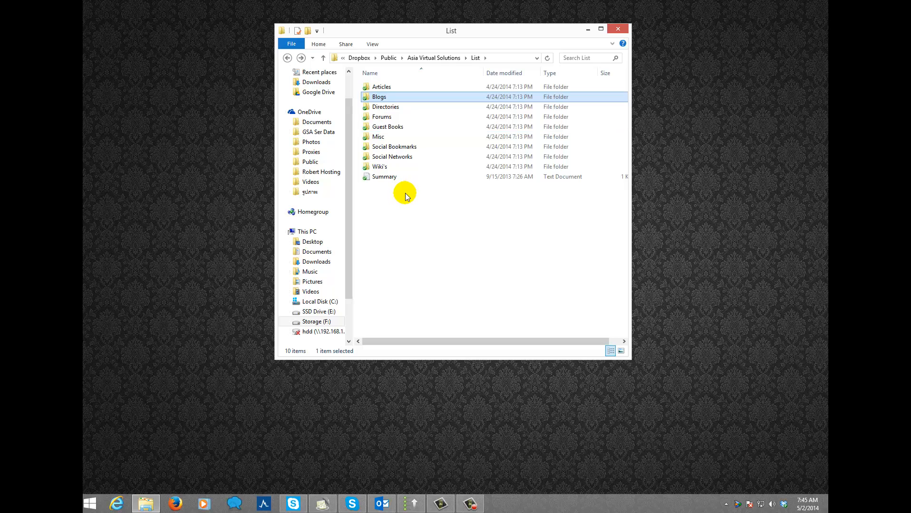
mouse_move(391, 205)
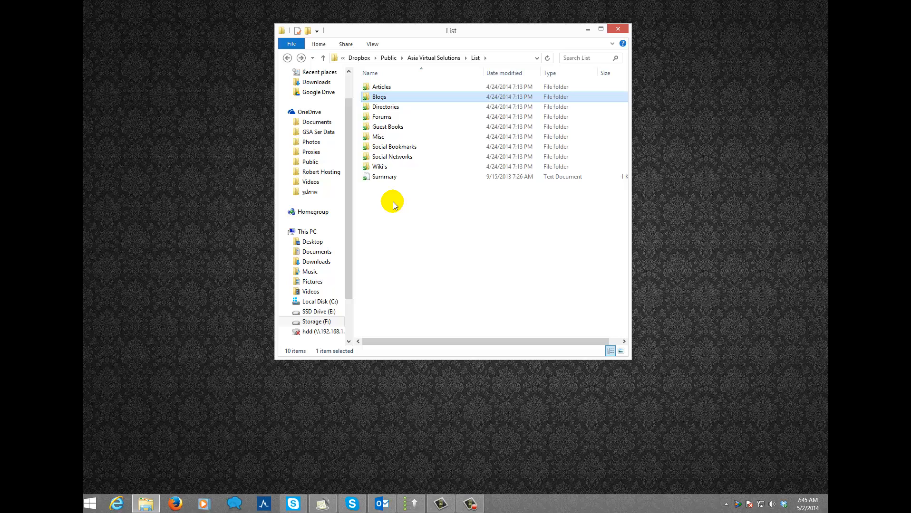
mouse_move(411, 126)
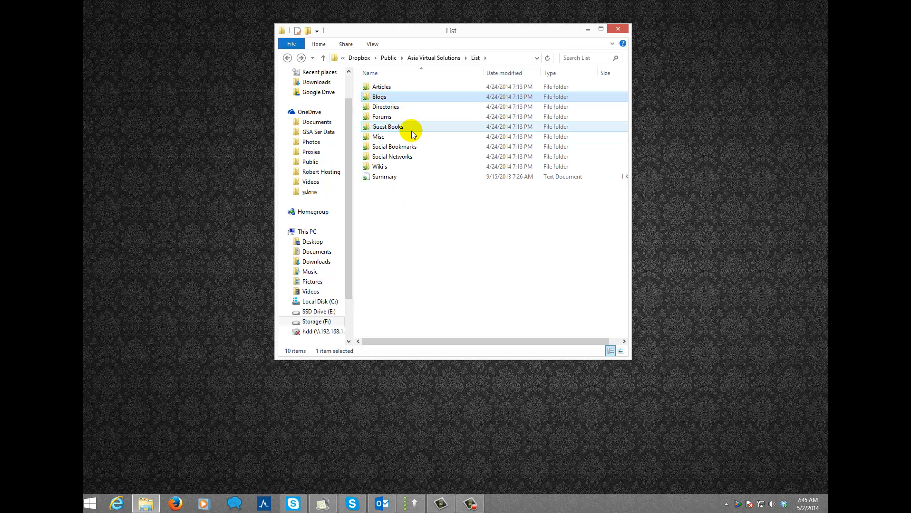
Step: Move the List folder window left and bring GSA Search Engine Ranker up beside it
drag(450, 31, 263, 36)
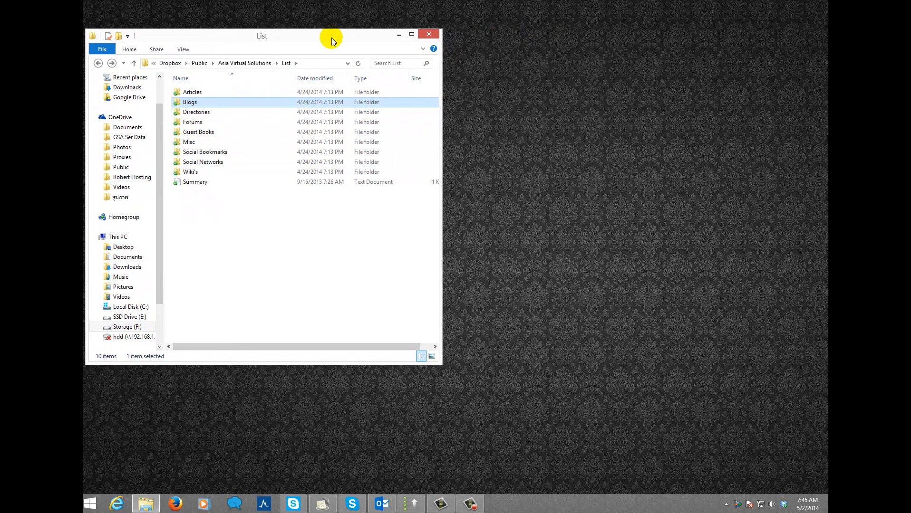
click(412, 504)
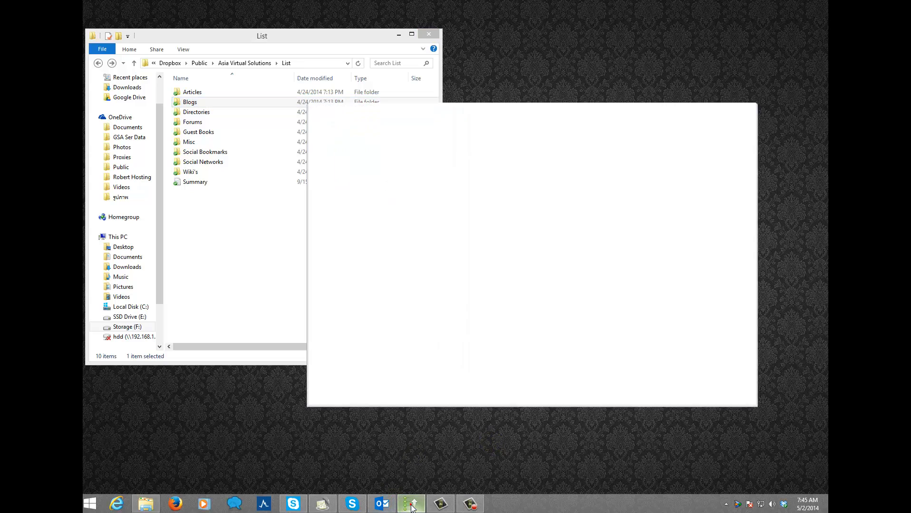
click(412, 503)
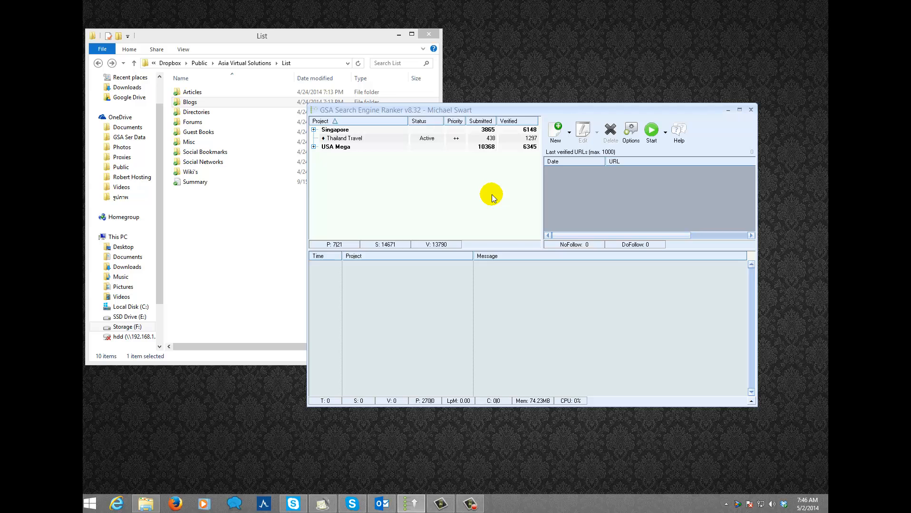
mouse_move(359, 227)
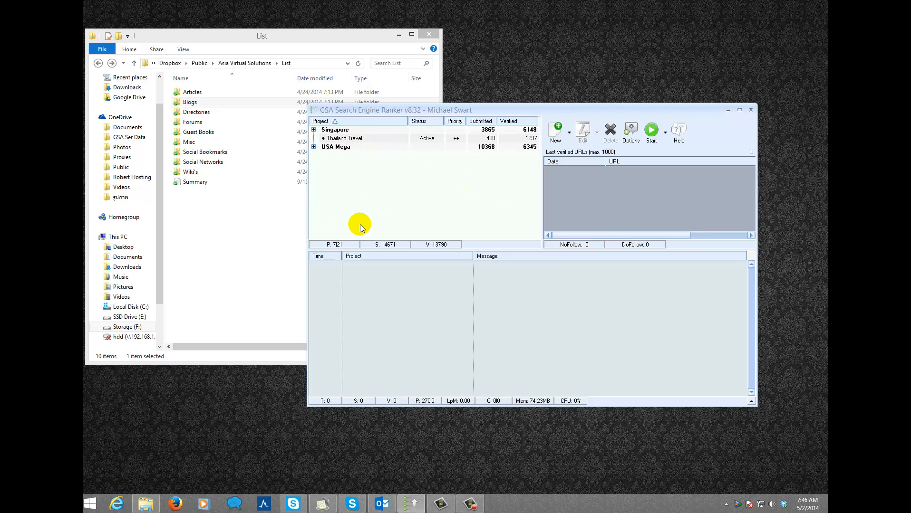
mouse_move(390, 138)
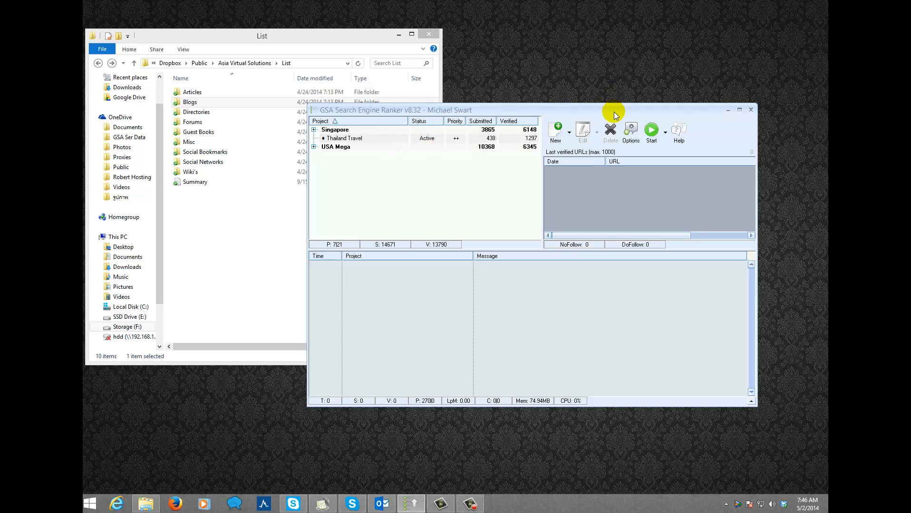
mouse_move(404, 186)
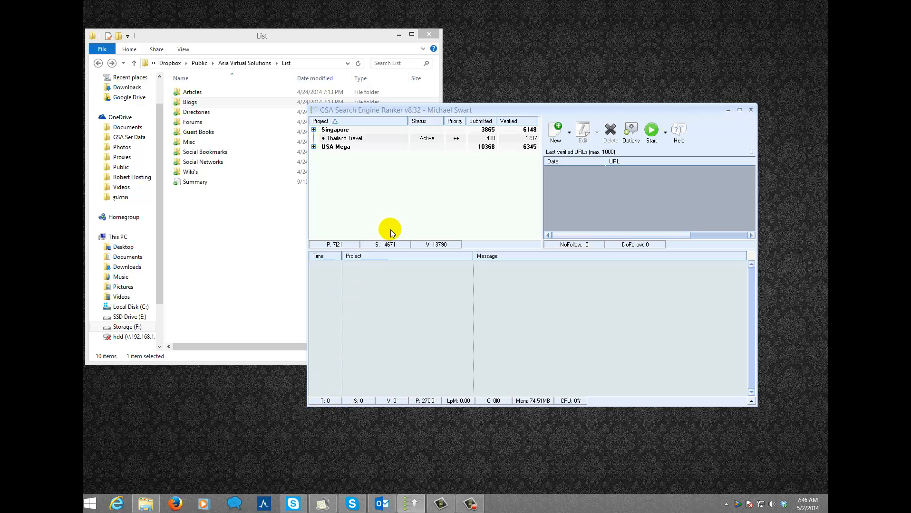
mouse_move(487, 163)
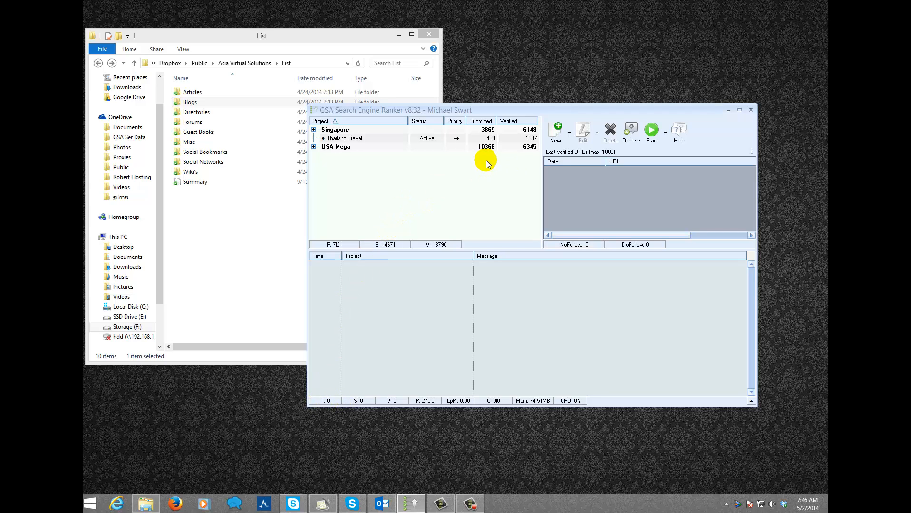
mouse_move(621, 130)
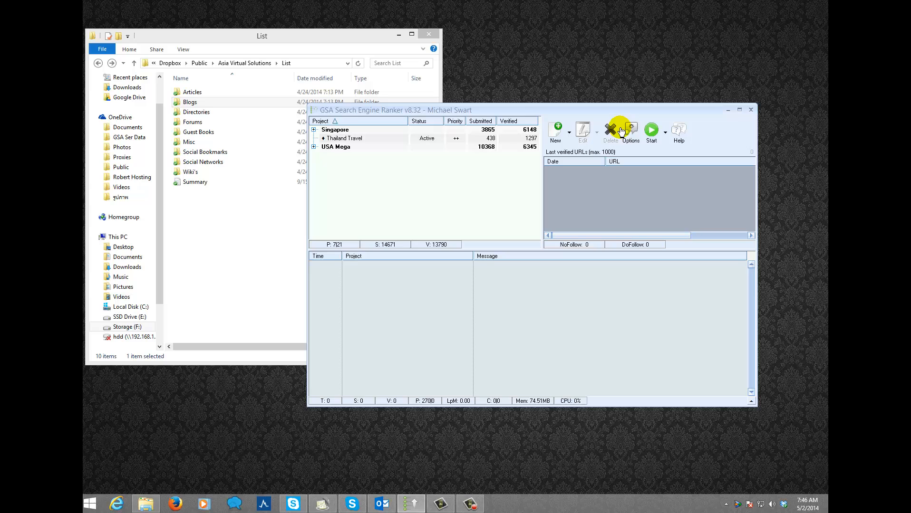
Step: Set 'Threads to use' to 500 on the Submission page of the program options
click(629, 130)
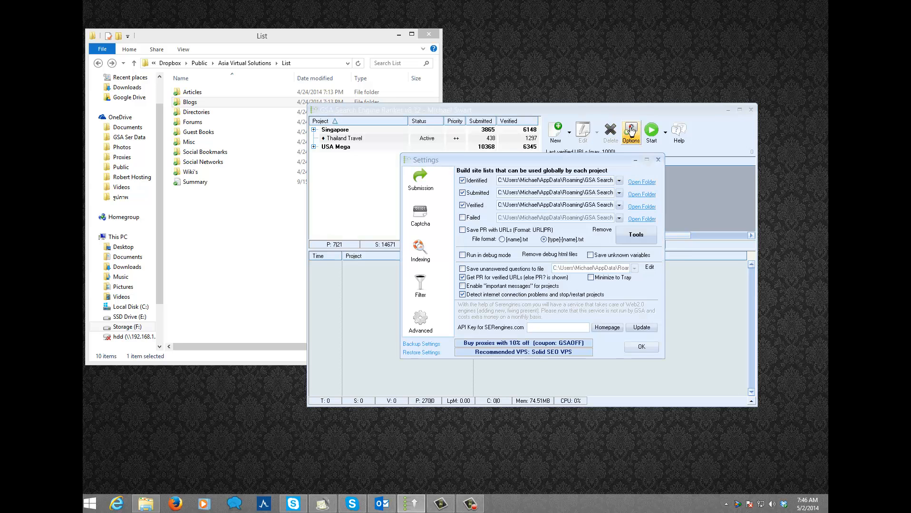
click(420, 179)
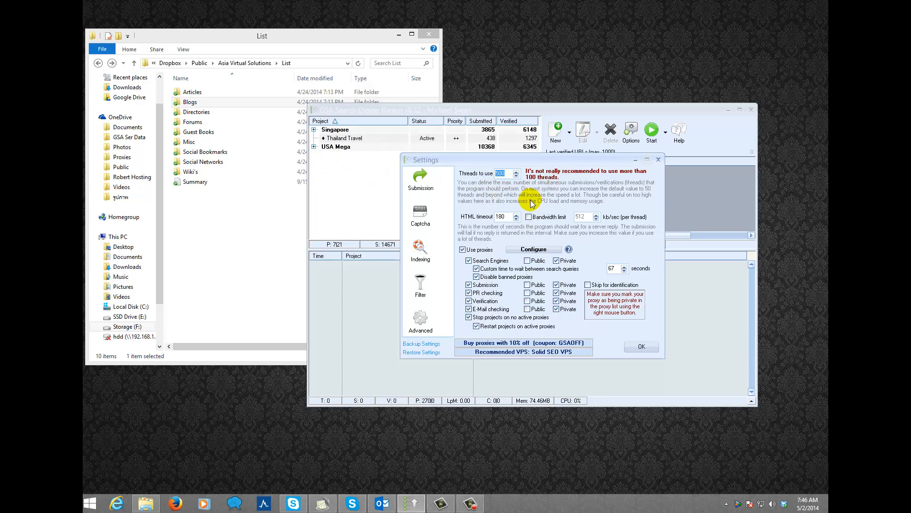
click(501, 173)
text(500)
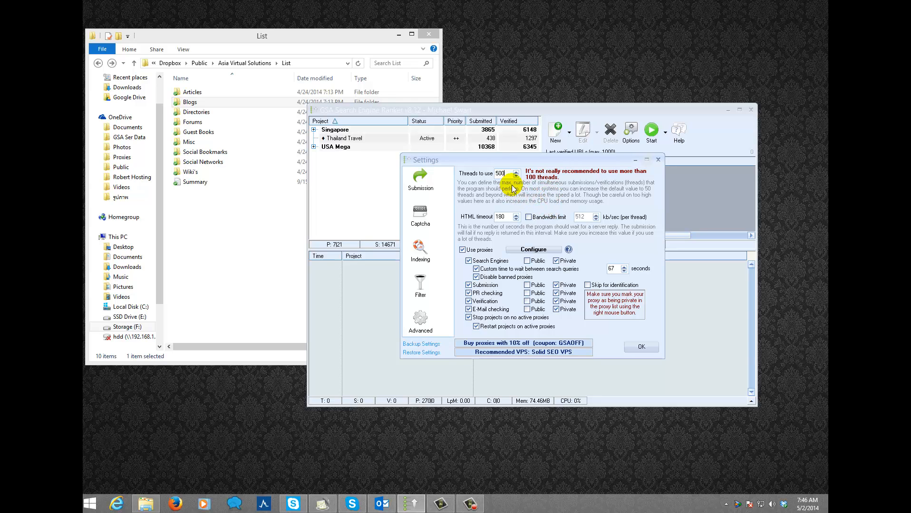
mouse_move(552, 202)
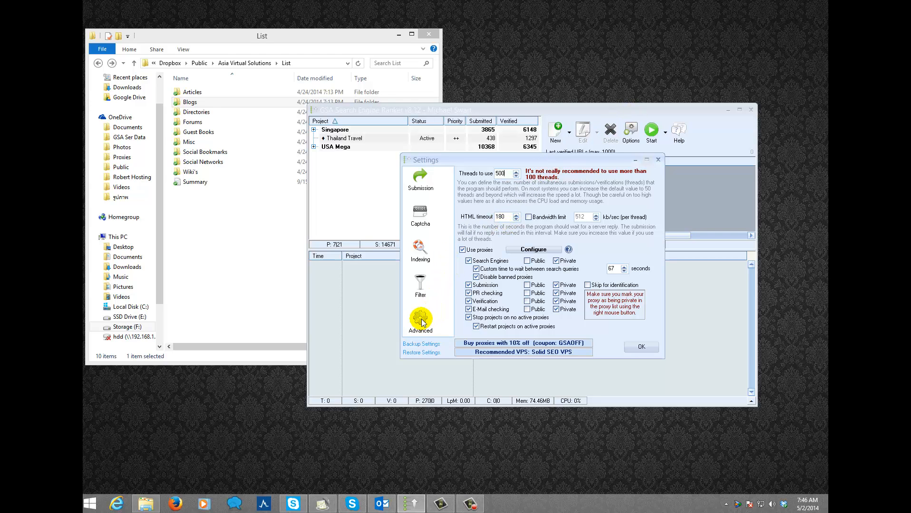
Step: Show the Advanced site-list settings and browse the site-list Tools menu
click(419, 318)
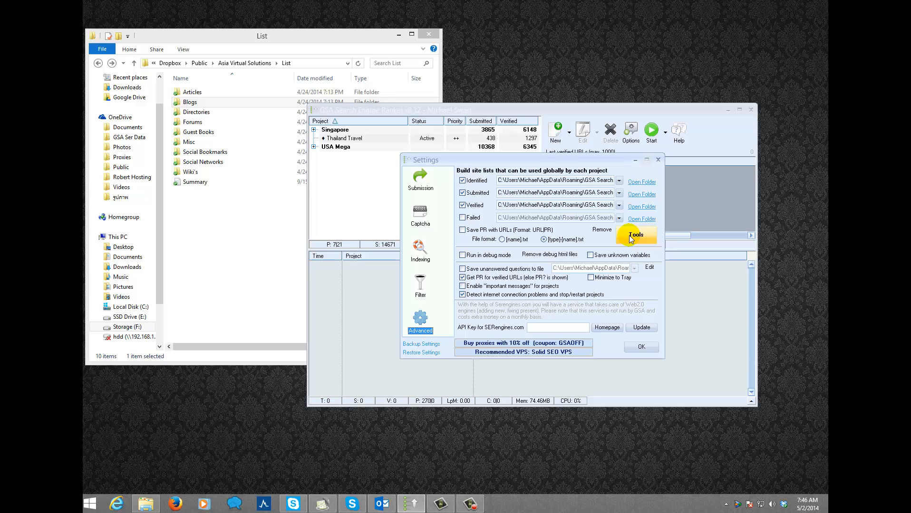
click(635, 235)
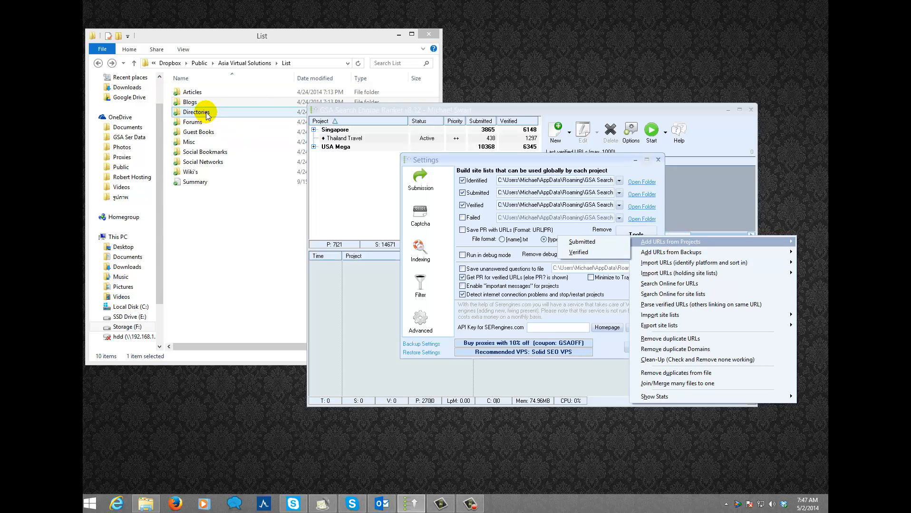
click(192, 92)
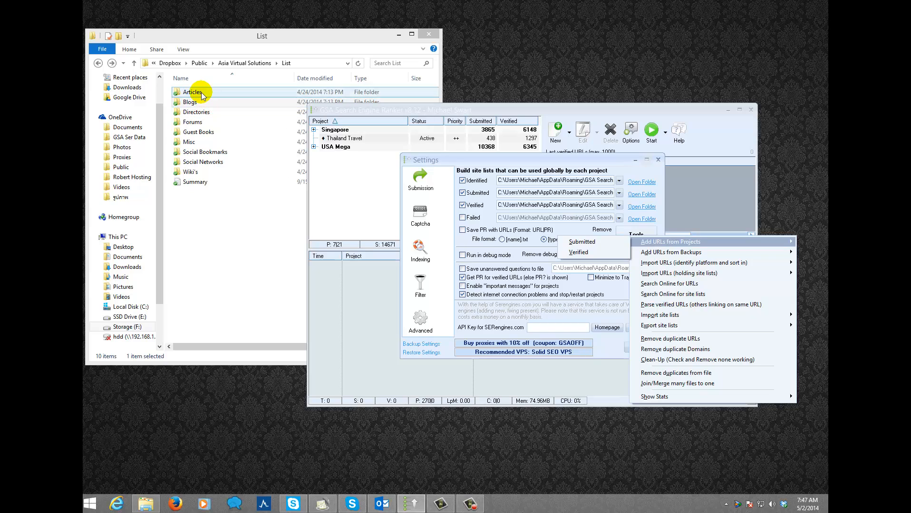
mouse_move(691, 263)
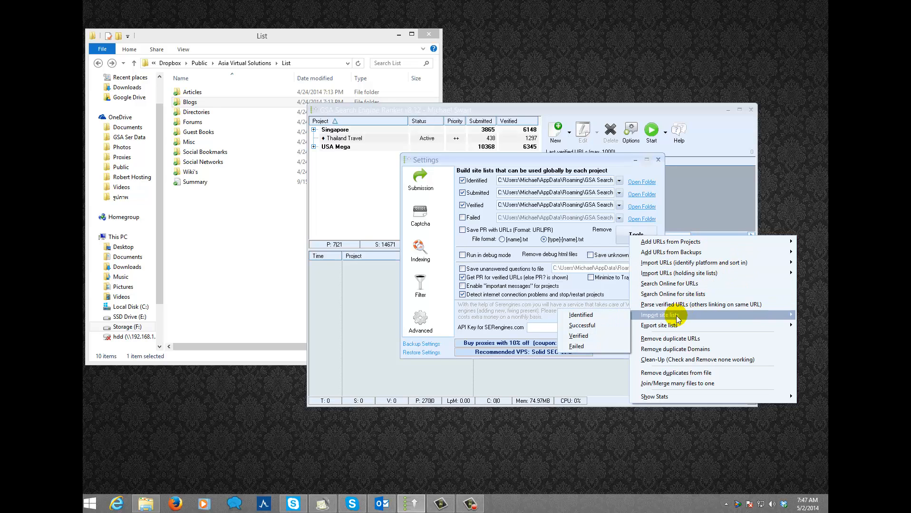
mouse_move(693, 262)
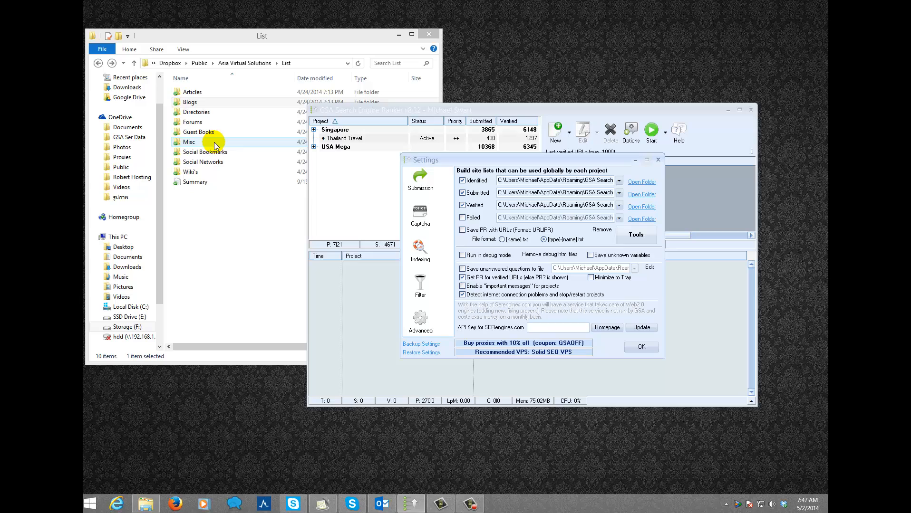
Step: Browse the Misc and Articles link-list folders in File Explorer
double_click(189, 142)
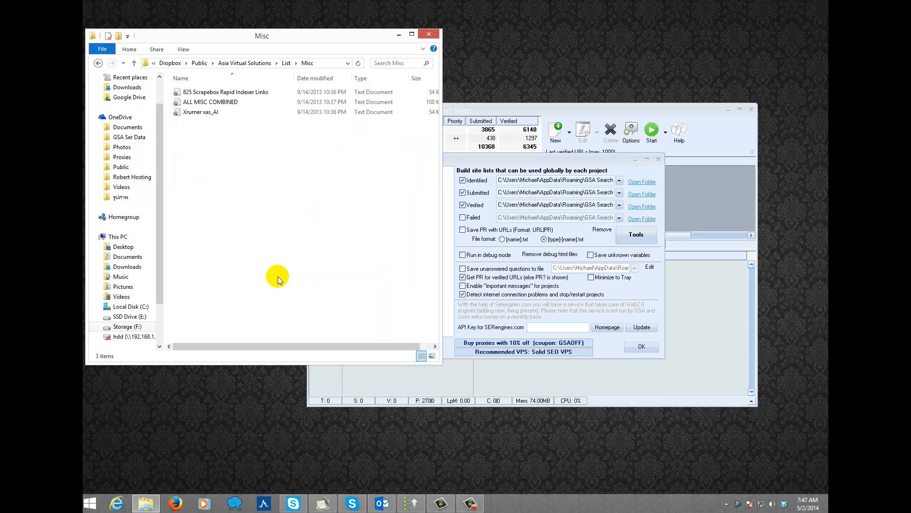
mouse_move(216, 346)
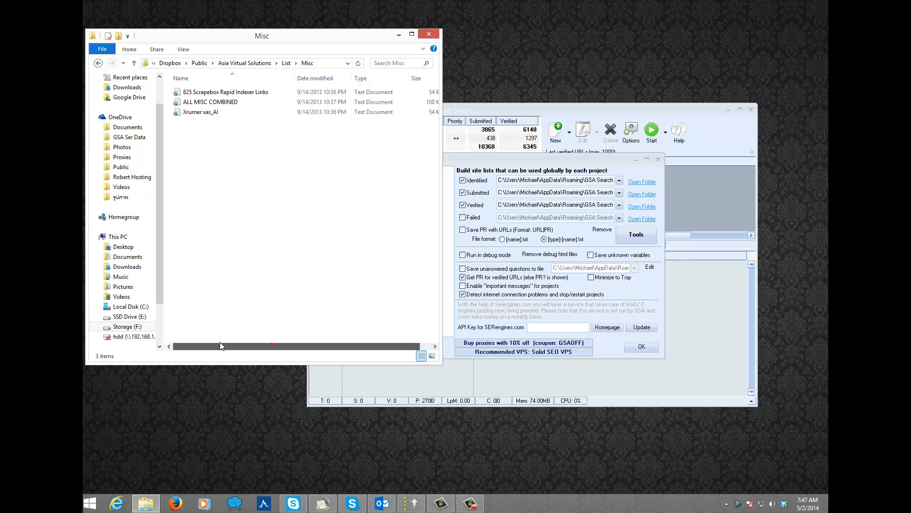
click(201, 112)
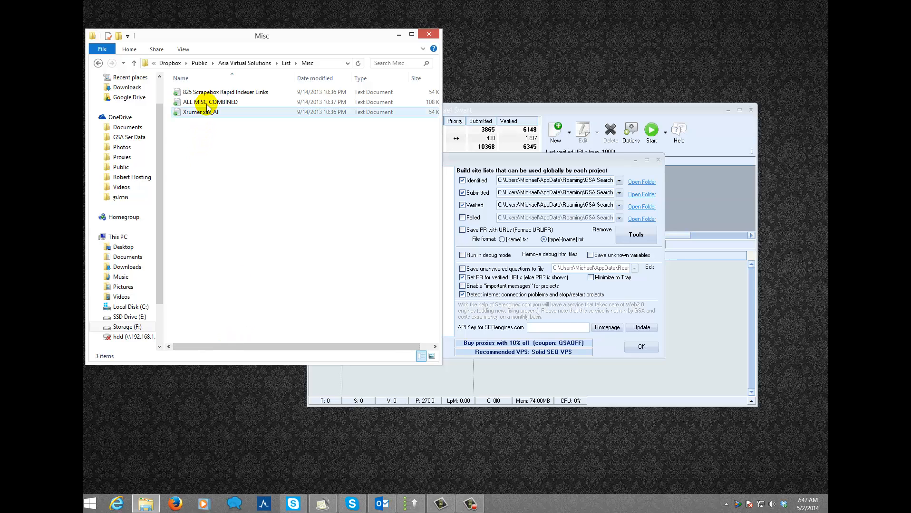
click(371, 143)
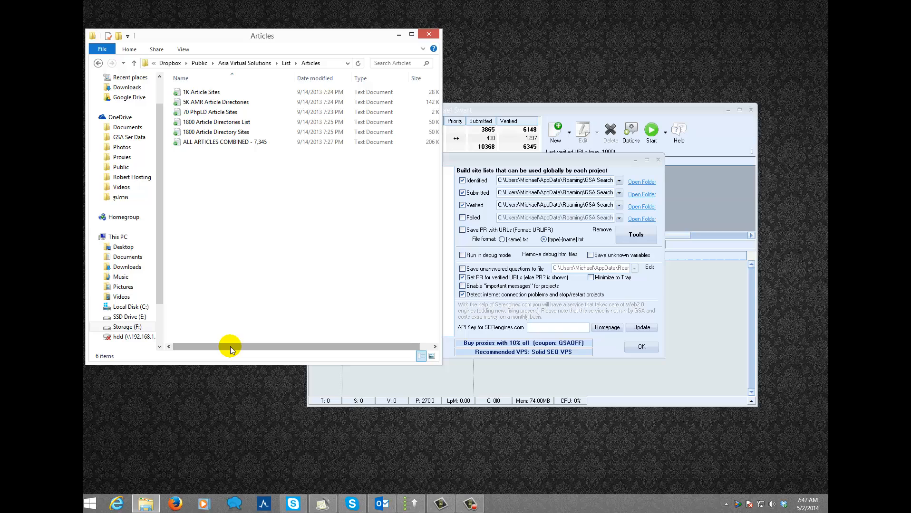
drag(229, 347, 240, 347)
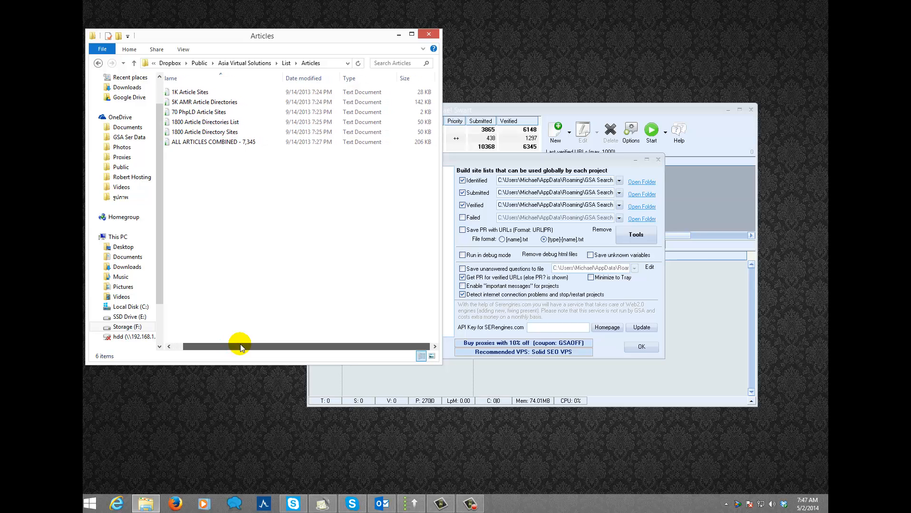
drag(240, 347, 228, 347)
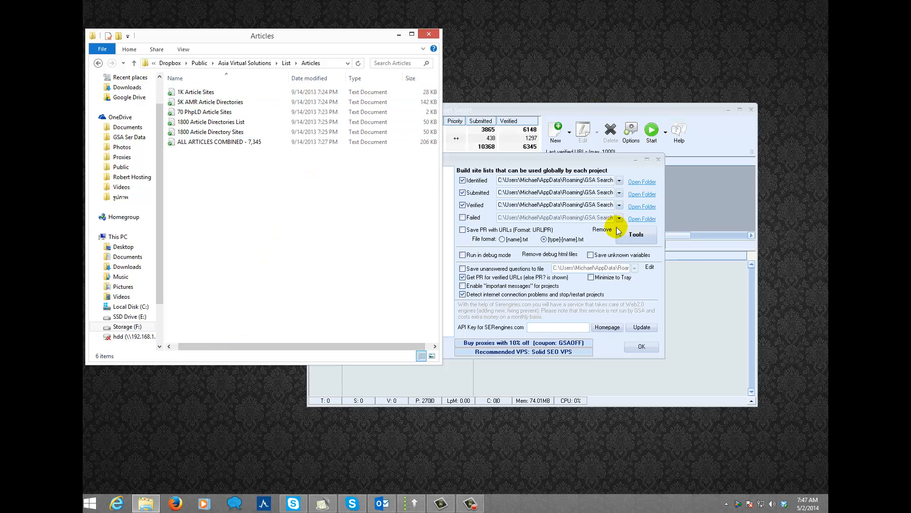
mouse_move(214, 154)
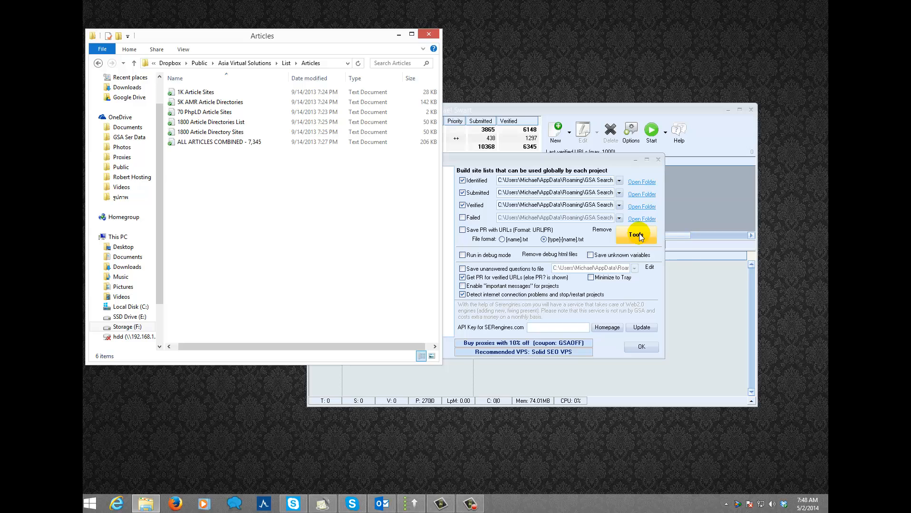
Step: Start 'Import URLs (identify platform and sort in)' from file and browse to the Articles folder on Storage (F:)
click(635, 235)
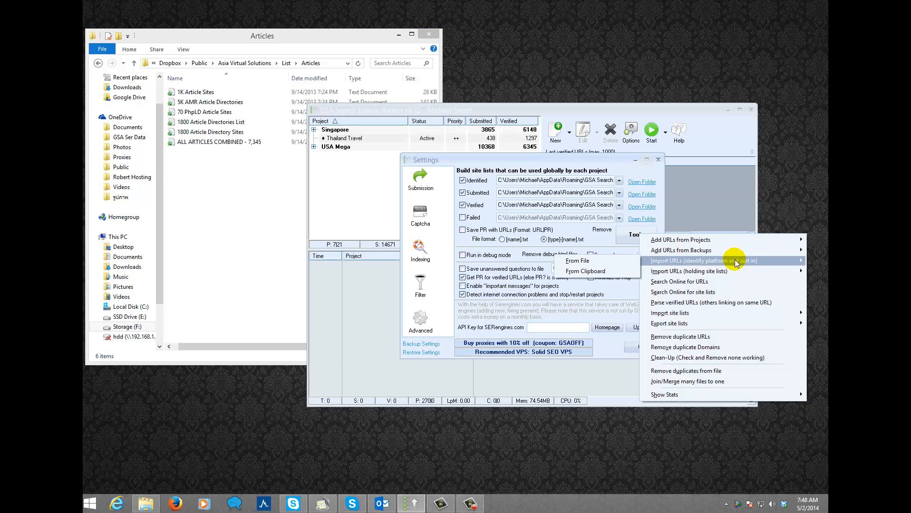
click(577, 260)
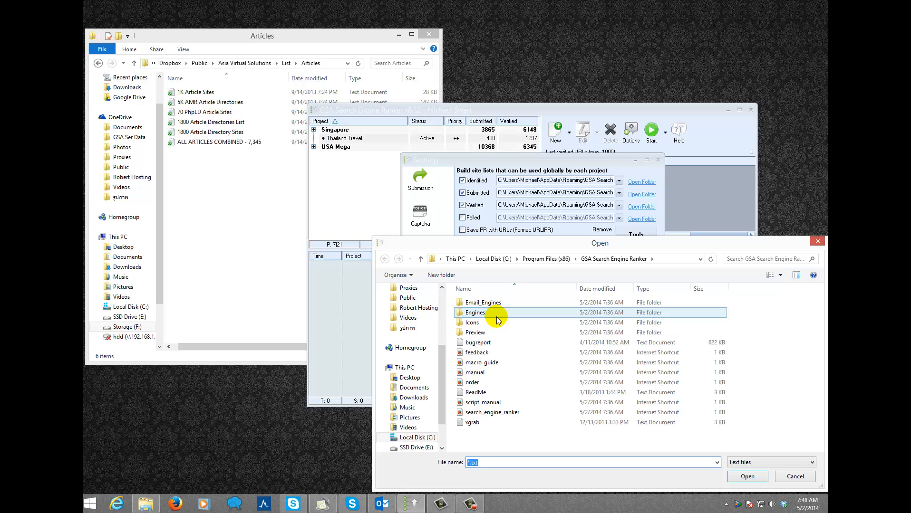
click(420, 308)
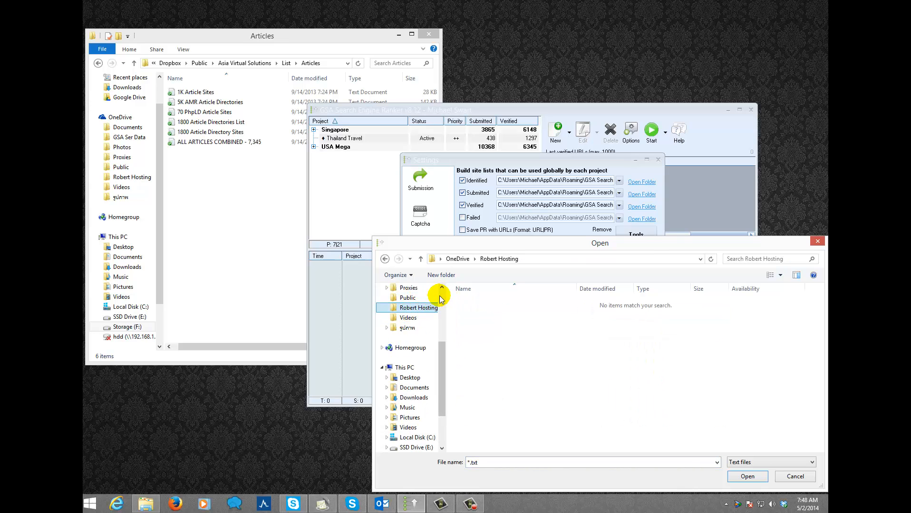
click(409, 312)
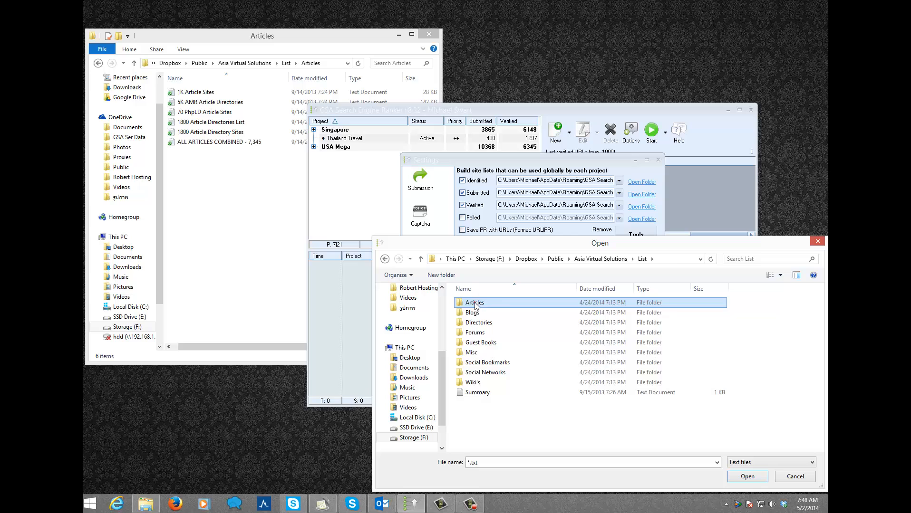
double_click(474, 302)
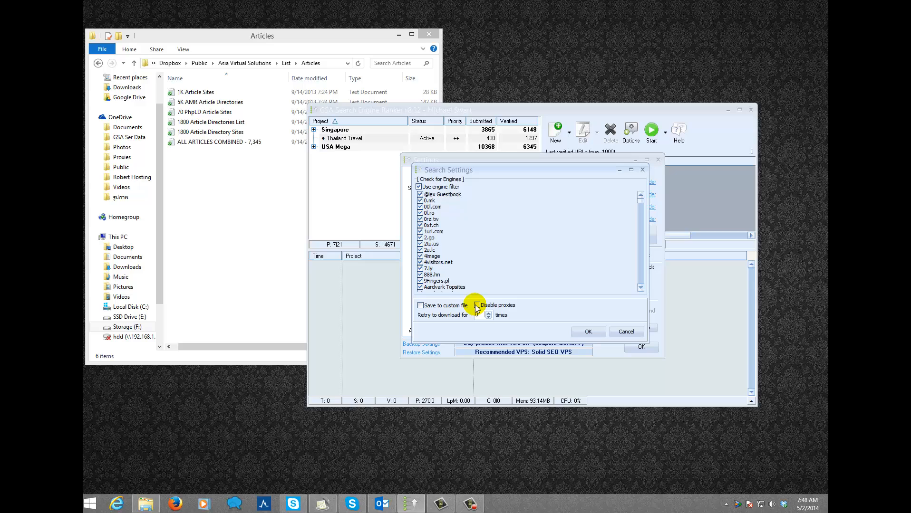
Step: Disable proxies, set download retries to 1, and confirm to start identifying the article URLs
click(476, 305)
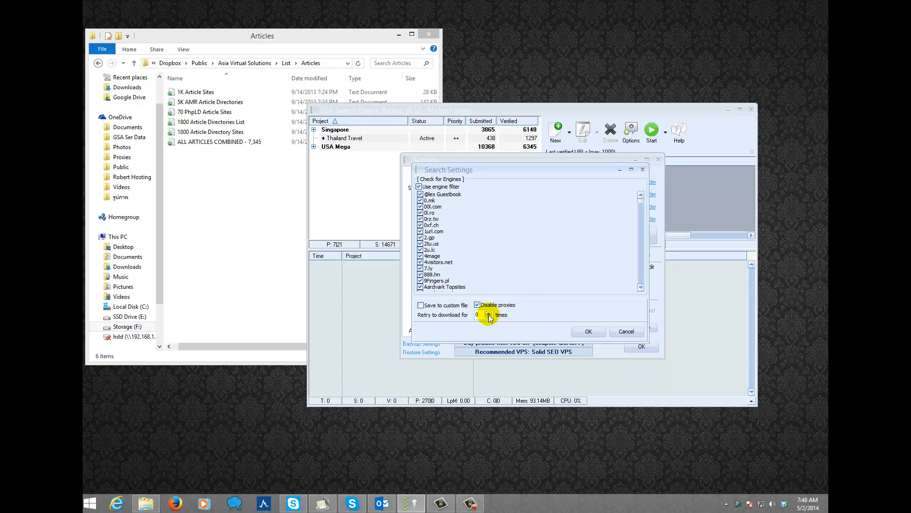
click(489, 313)
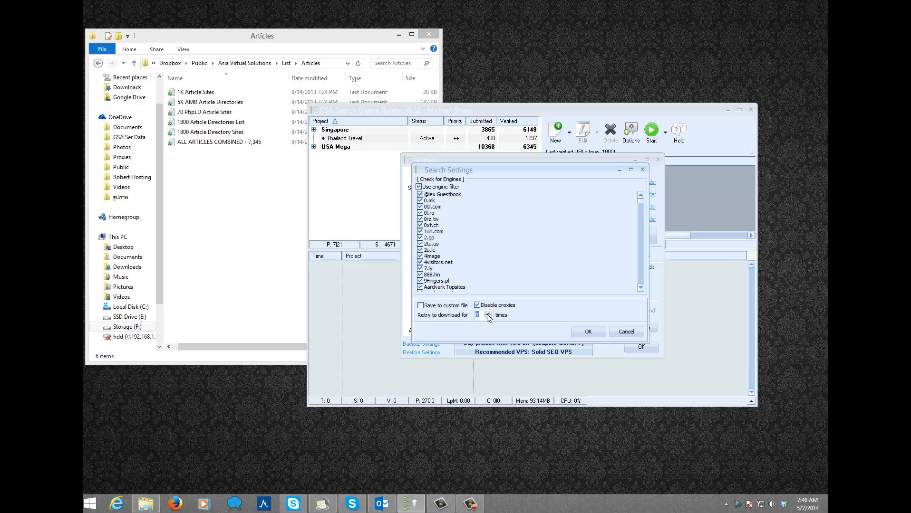
click(487, 314)
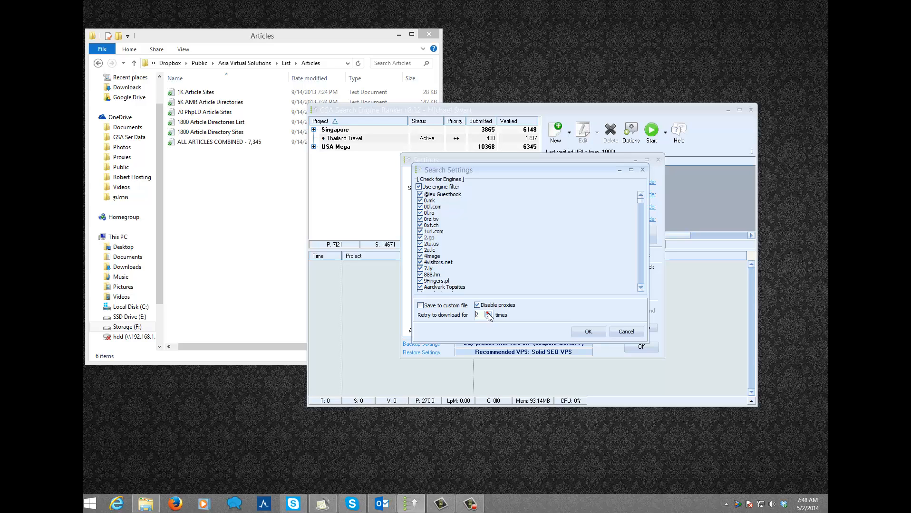
click(488, 313)
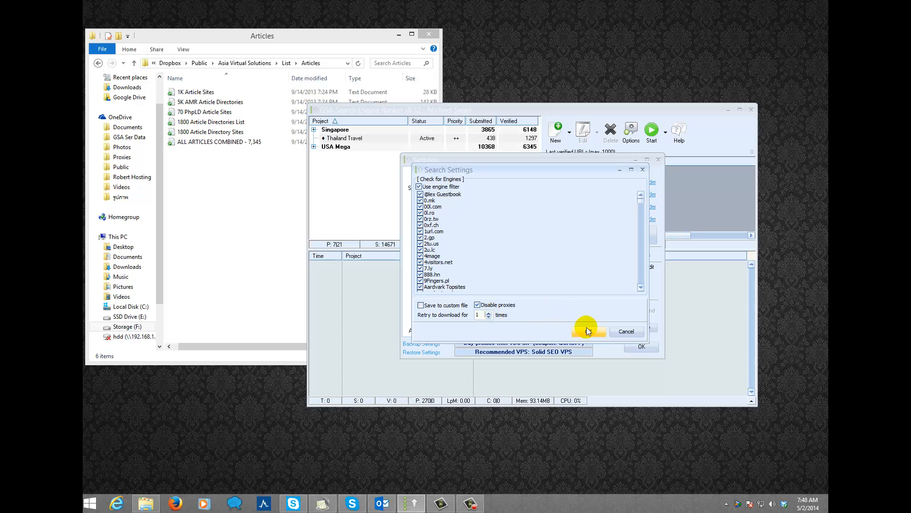
click(624, 332)
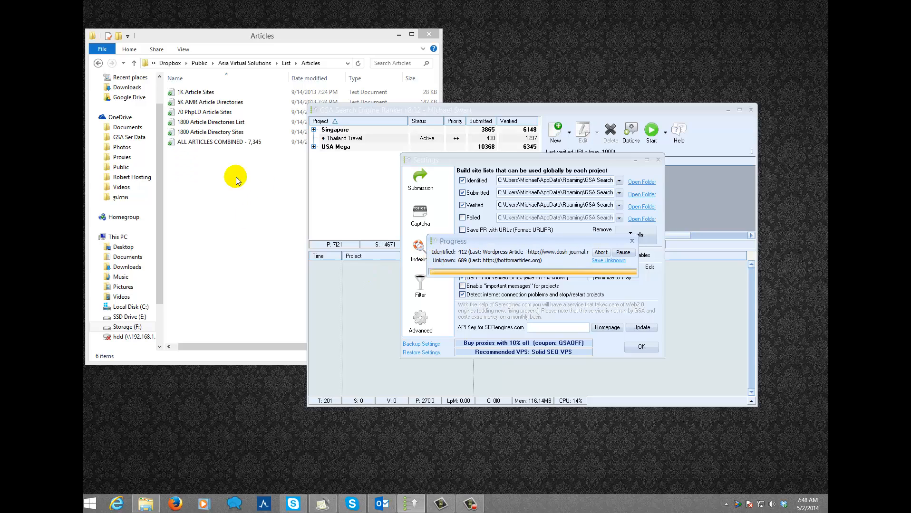
mouse_move(500, 277)
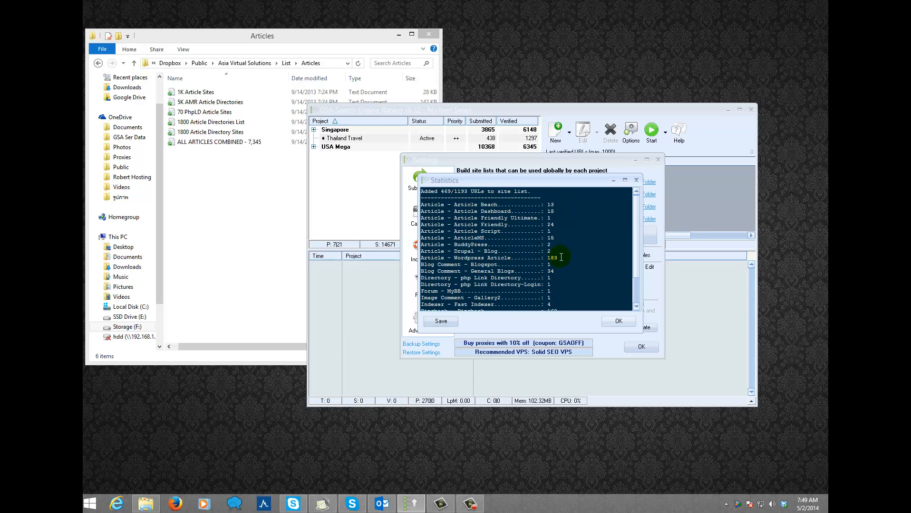
scroll(down, 3)
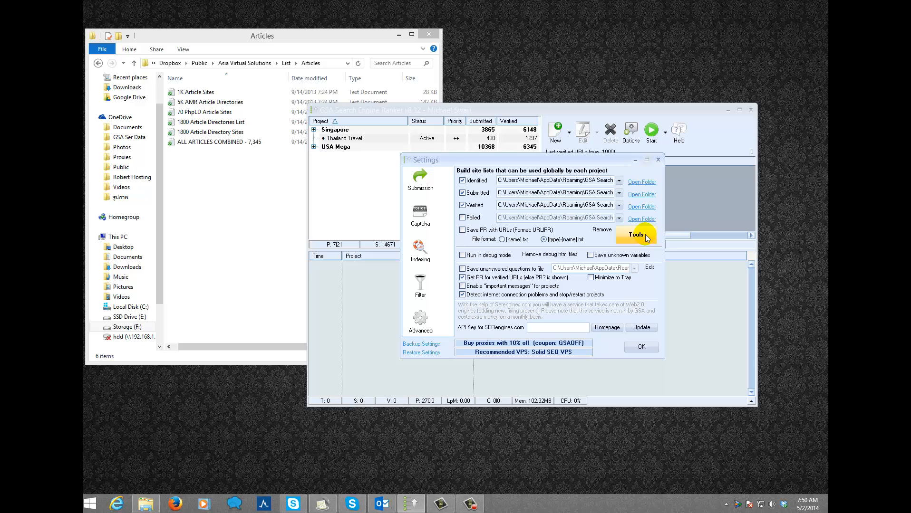
mouse_move(621, 255)
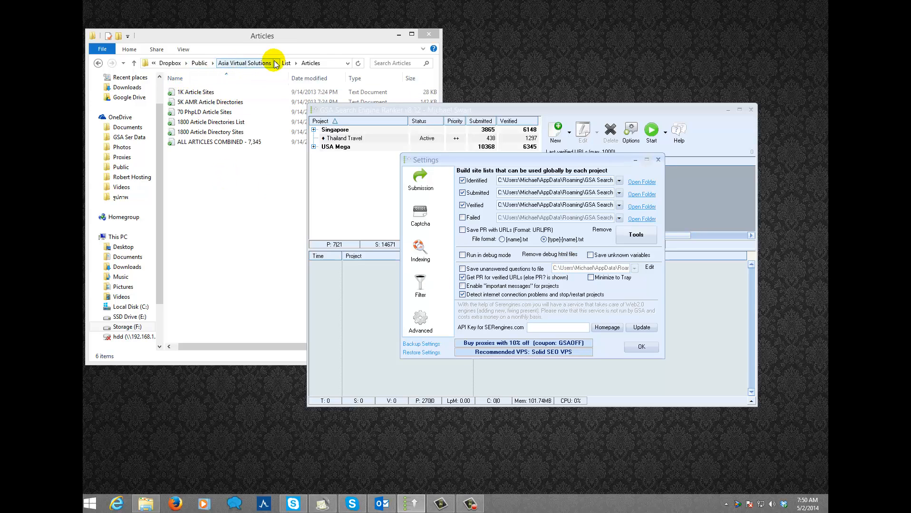
Step: Choose the Directories link-list files for a new URL import, bringing up the engine-check settings
click(285, 62)
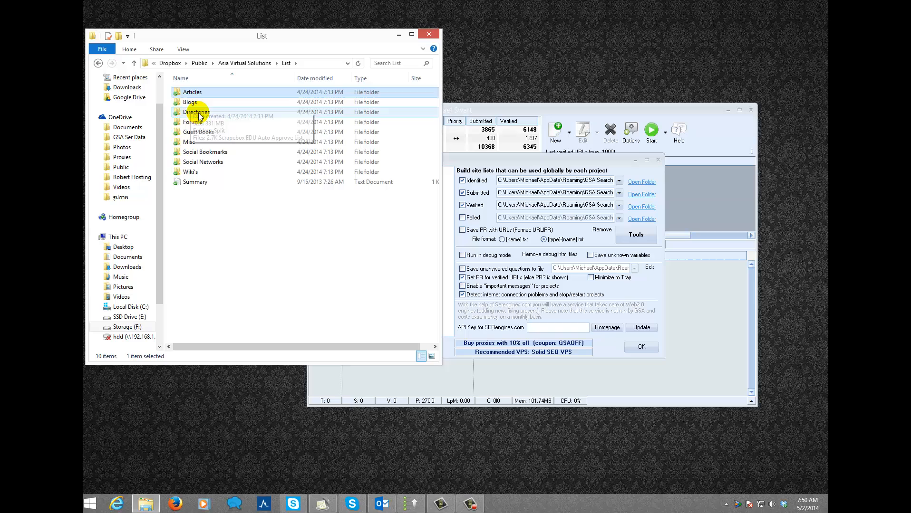
double_click(197, 112)
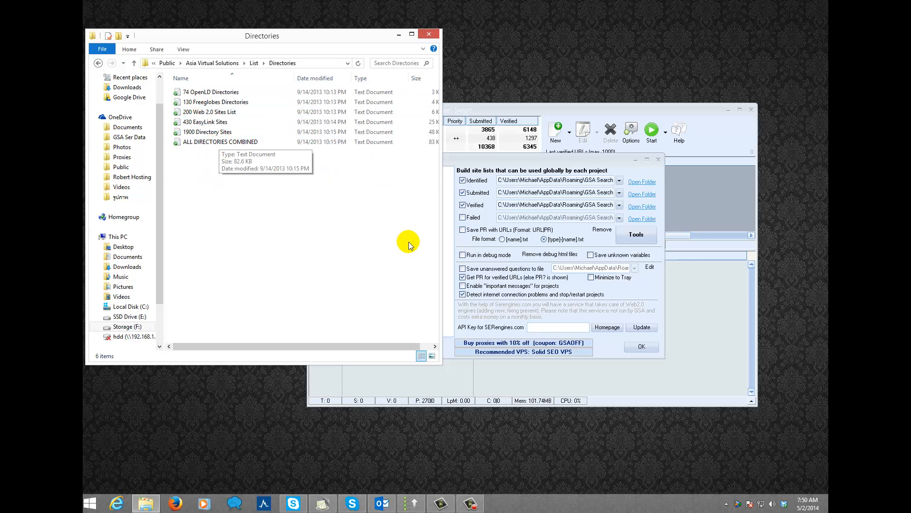
click(635, 235)
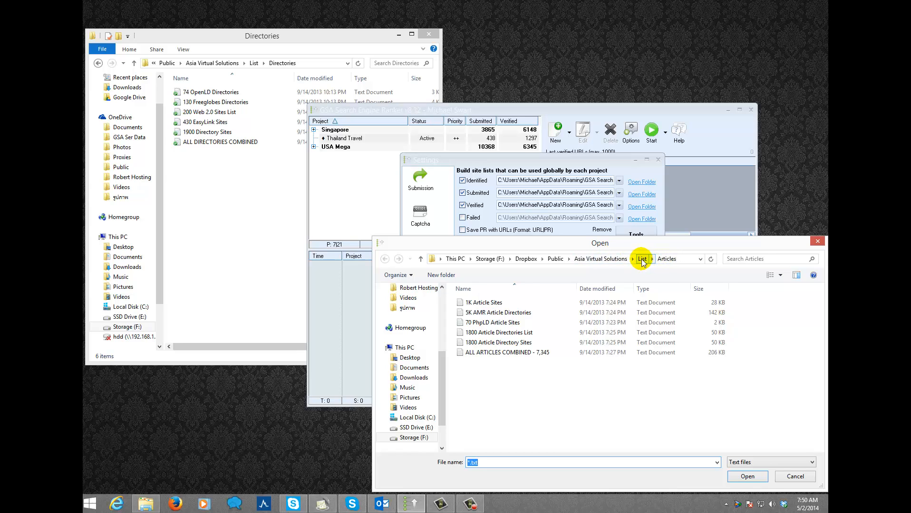
click(642, 258)
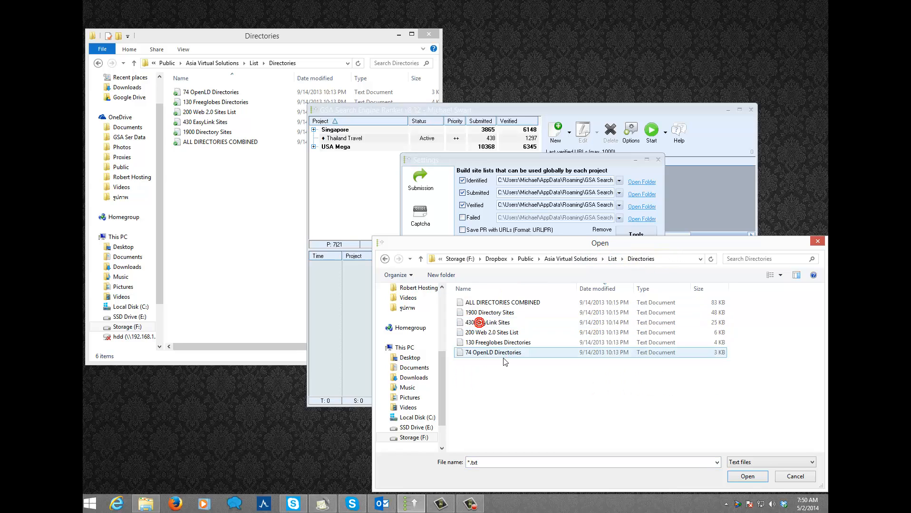
click(501, 302)
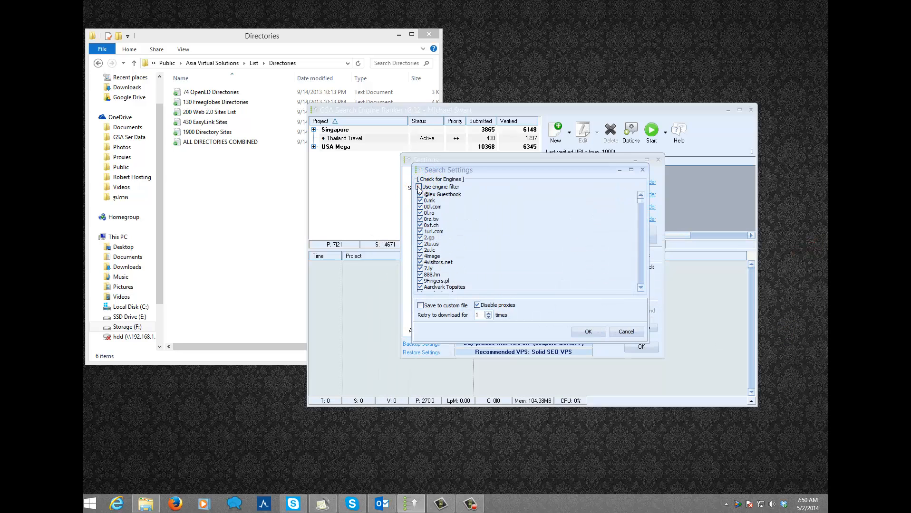
Step: Tick 'Use engine filter' for identifying the directory URLs
click(420, 186)
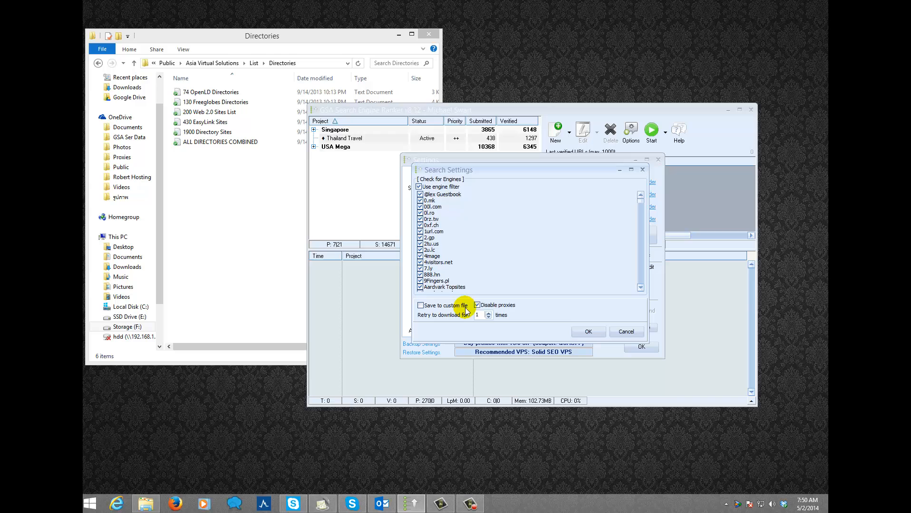
mouse_move(487, 315)
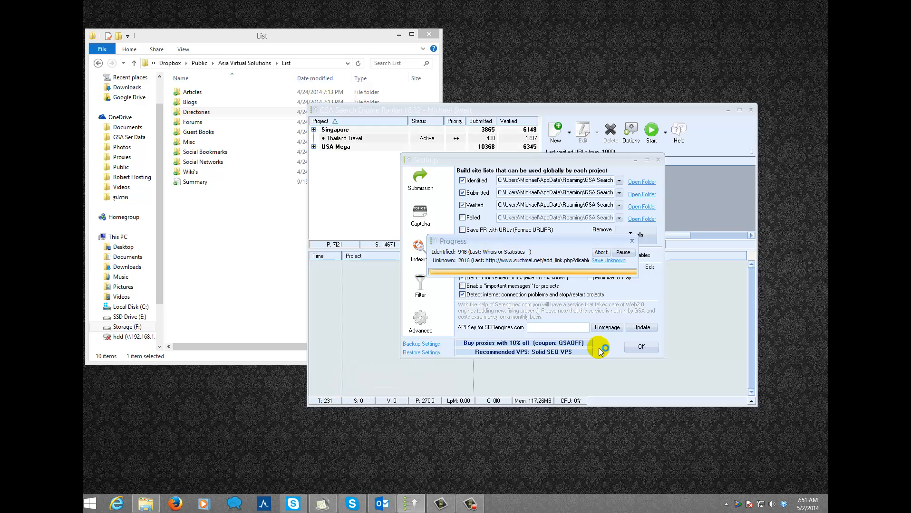
Step: Browse the List subfolders while directory identification runs, then close the Explorer window
click(195, 181)
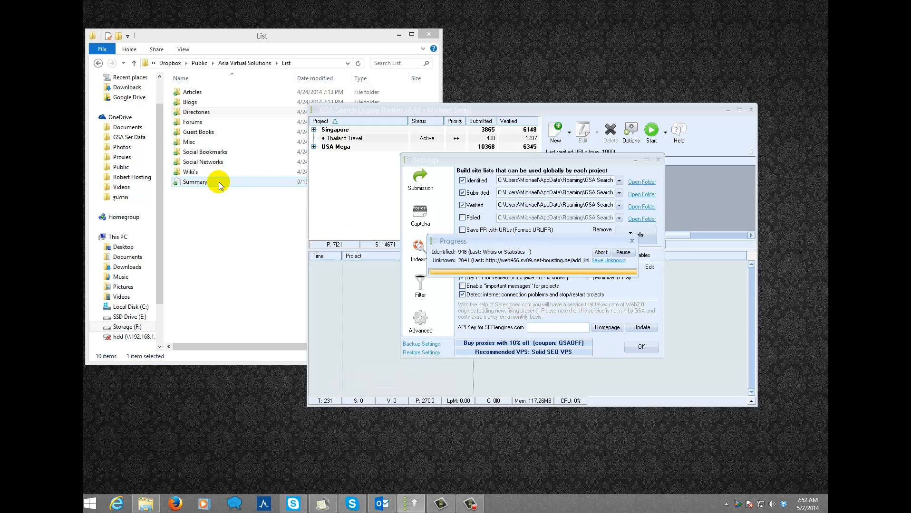
click(205, 151)
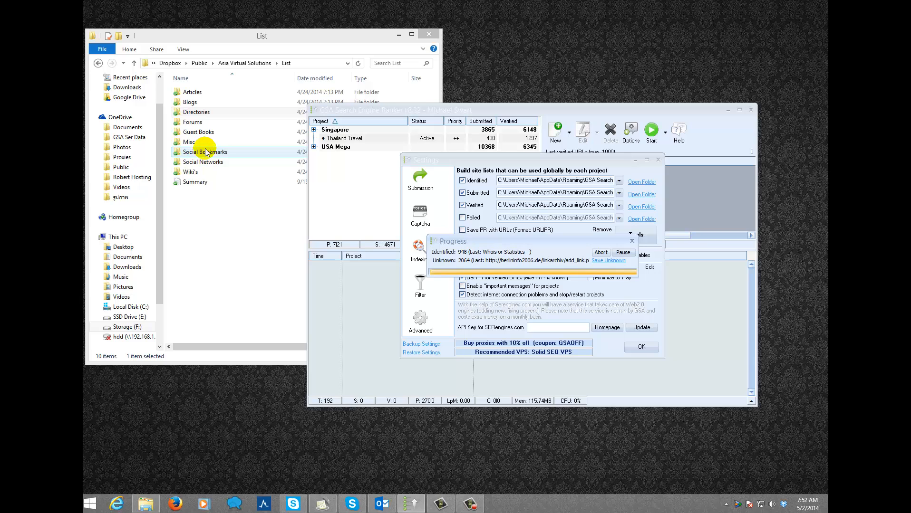
double_click(191, 101)
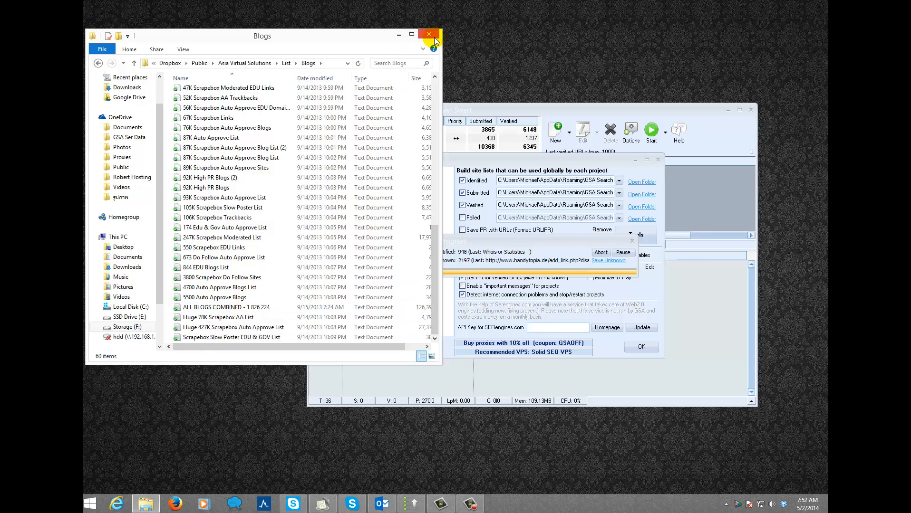
click(220, 107)
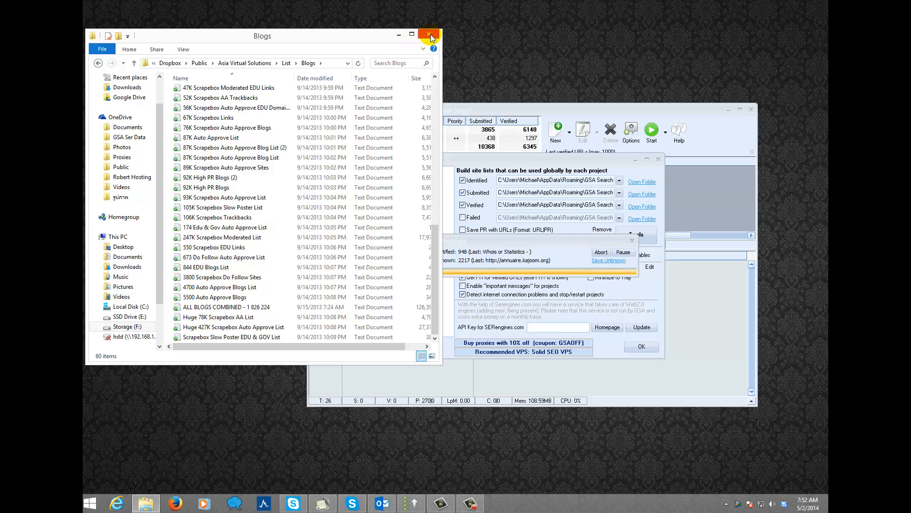
click(429, 35)
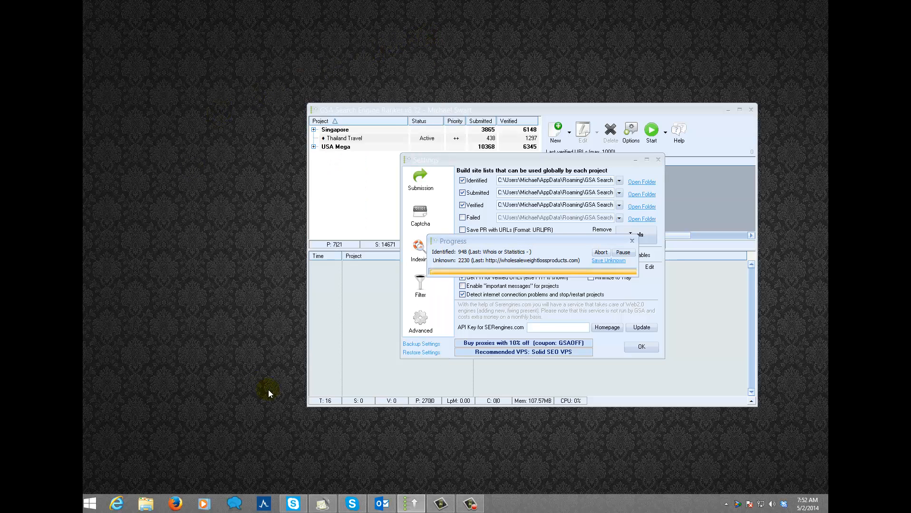
click(145, 503)
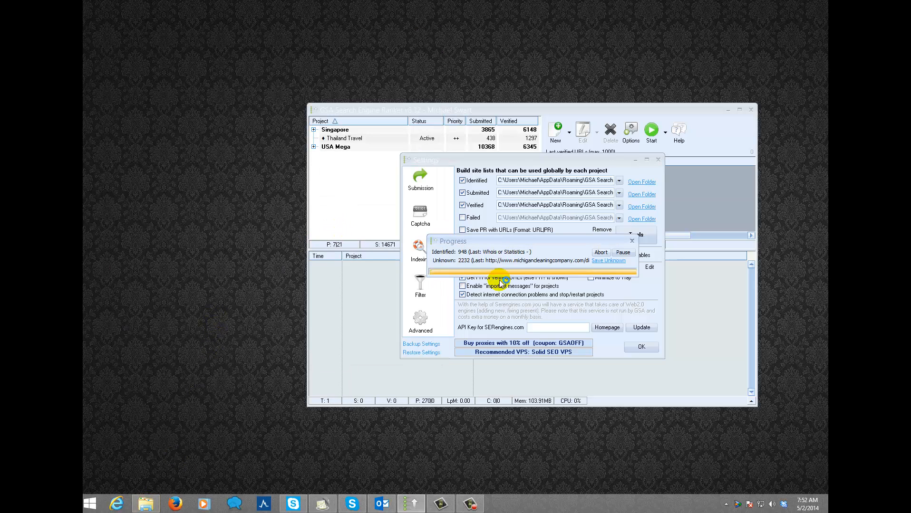
mouse_move(517, 273)
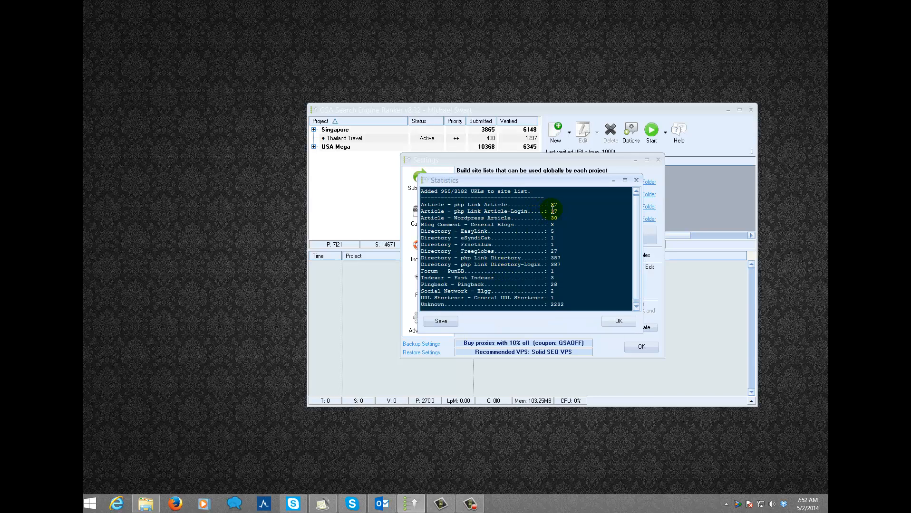
mouse_move(630, 238)
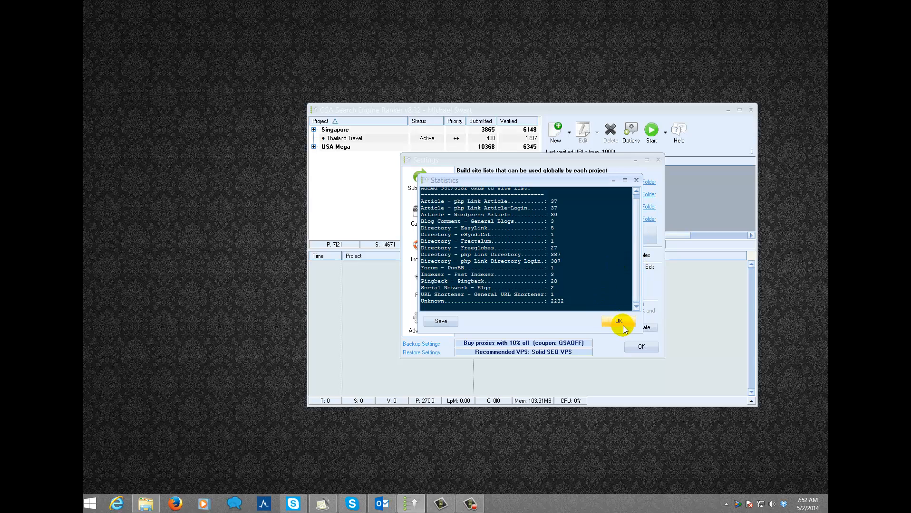
Step: Dismiss the import statistics showing 960 of 3182 URLs added, leaving the site-list tools menu open
click(617, 321)
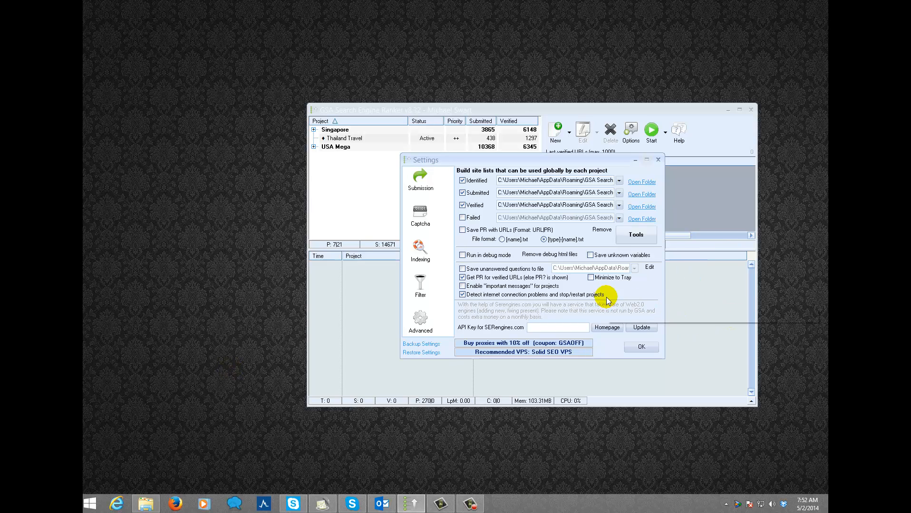
mouse_move(638, 293)
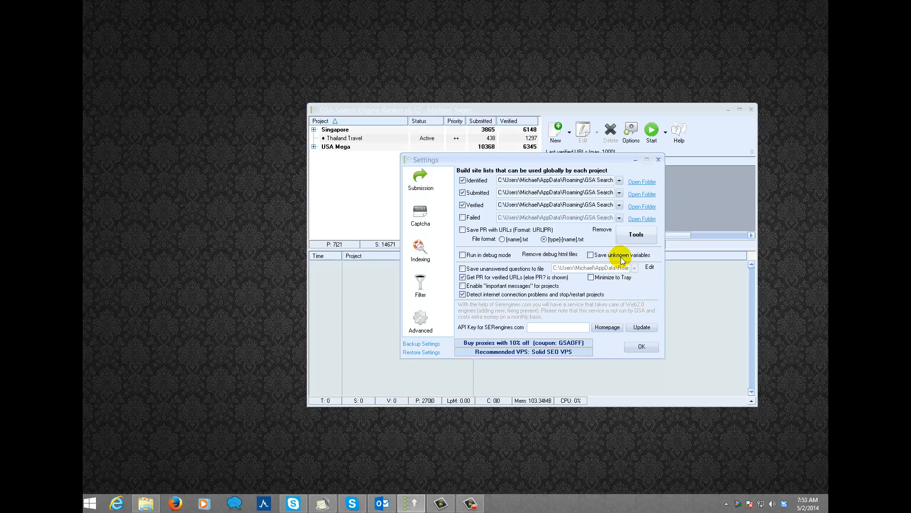
click(635, 235)
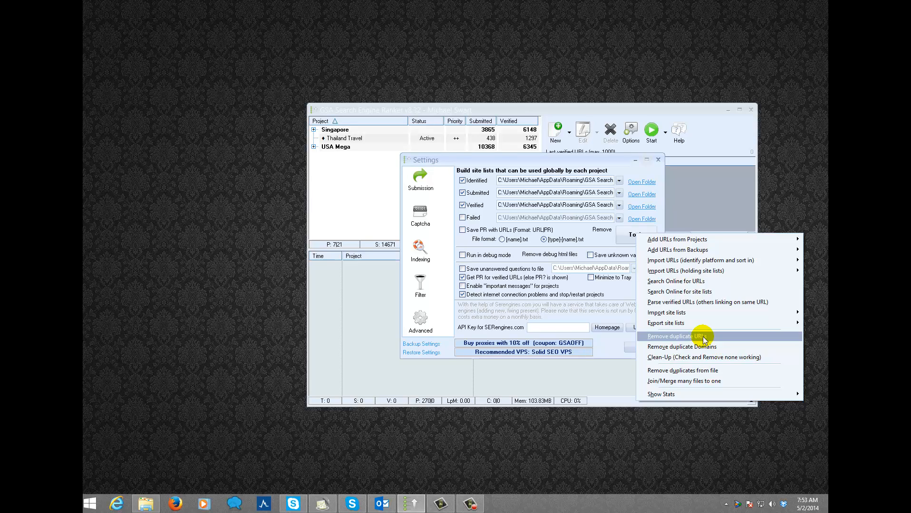
mouse_move(687, 341)
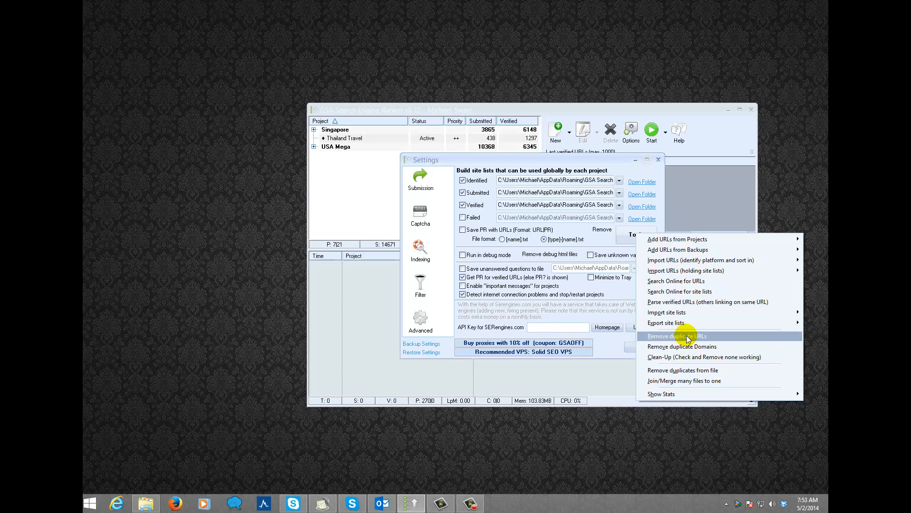
Step: Run Remove duplicate URLs on identified, submitted and verified lists, excluding Failed, with all files selected
click(676, 336)
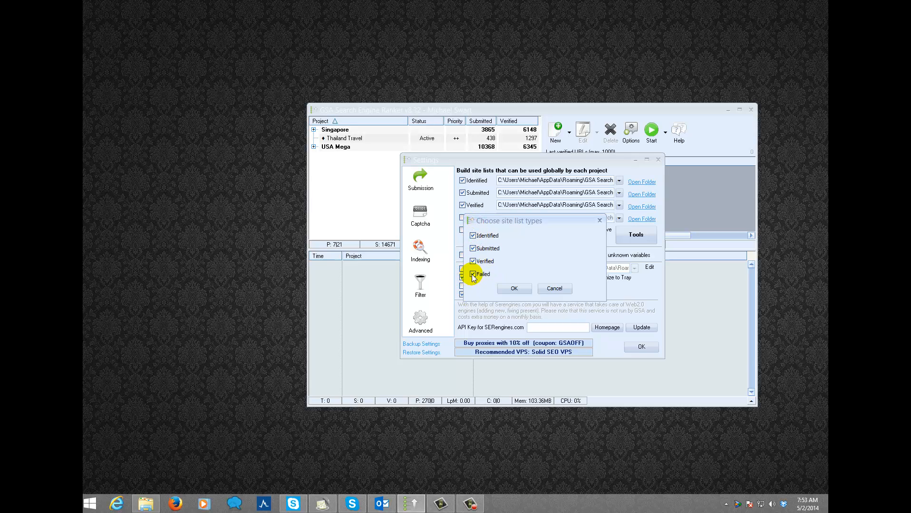
click(473, 273)
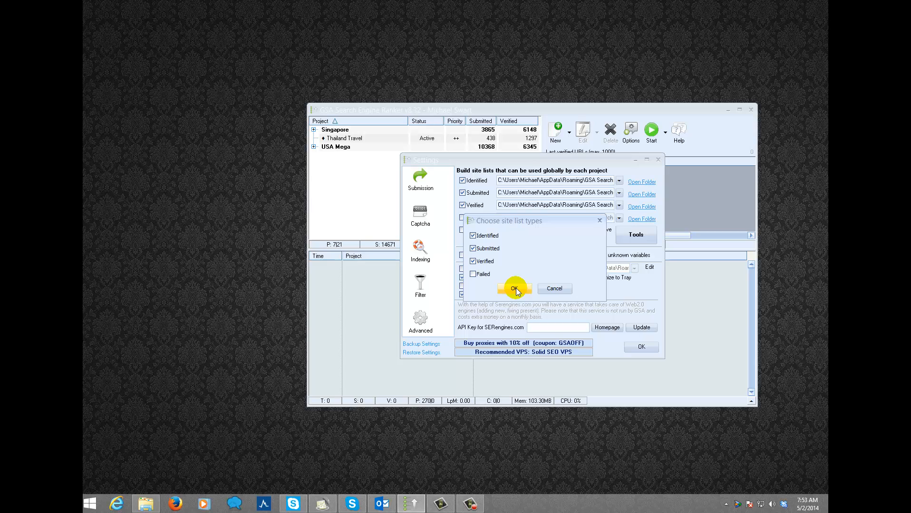
click(513, 289)
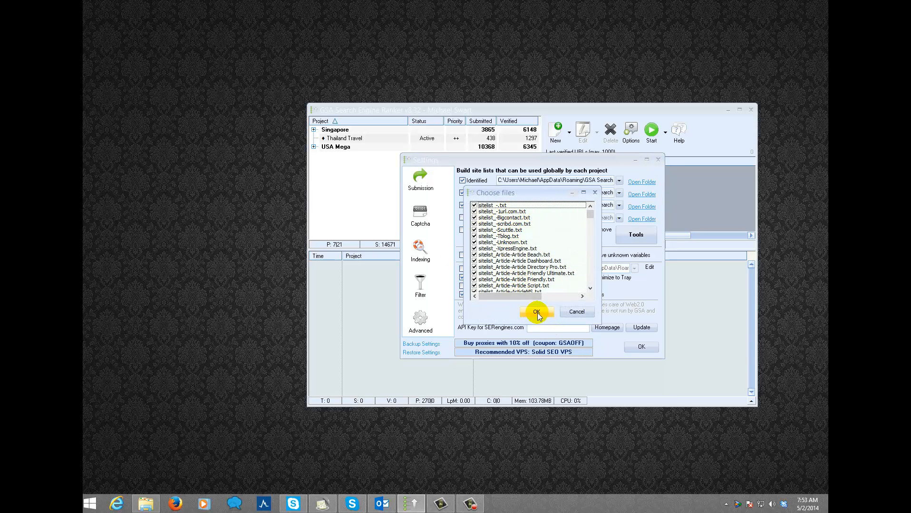
click(533, 312)
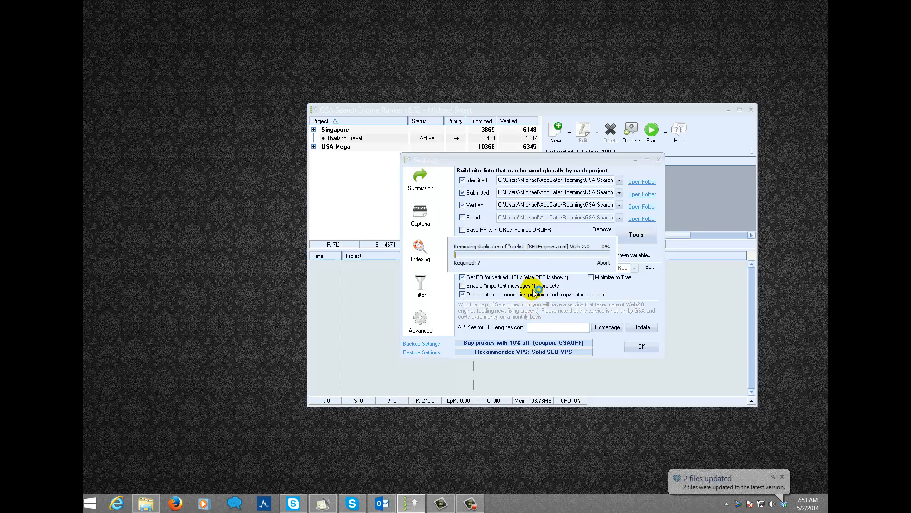